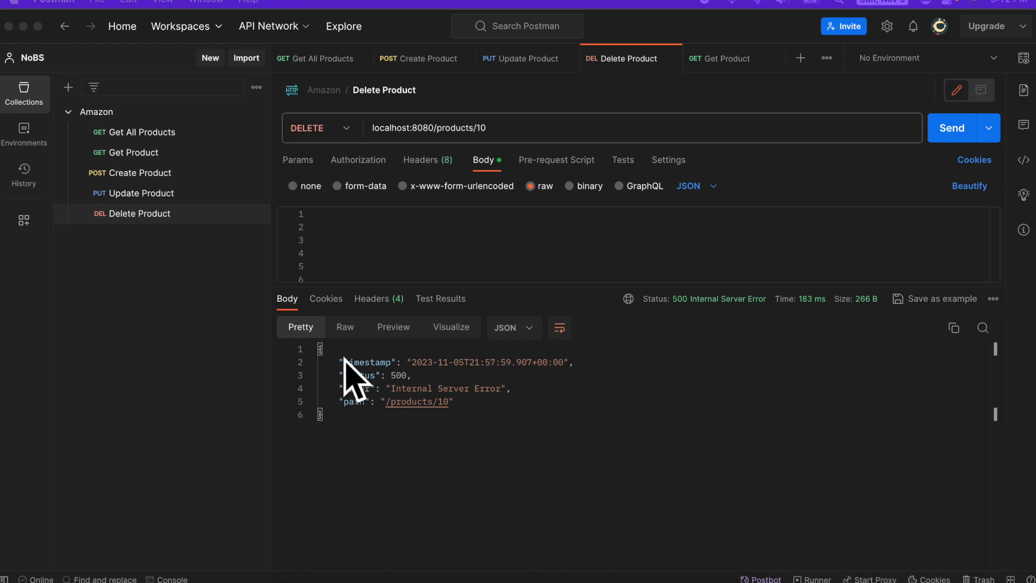
pyautogui.moveTo(387, 433)
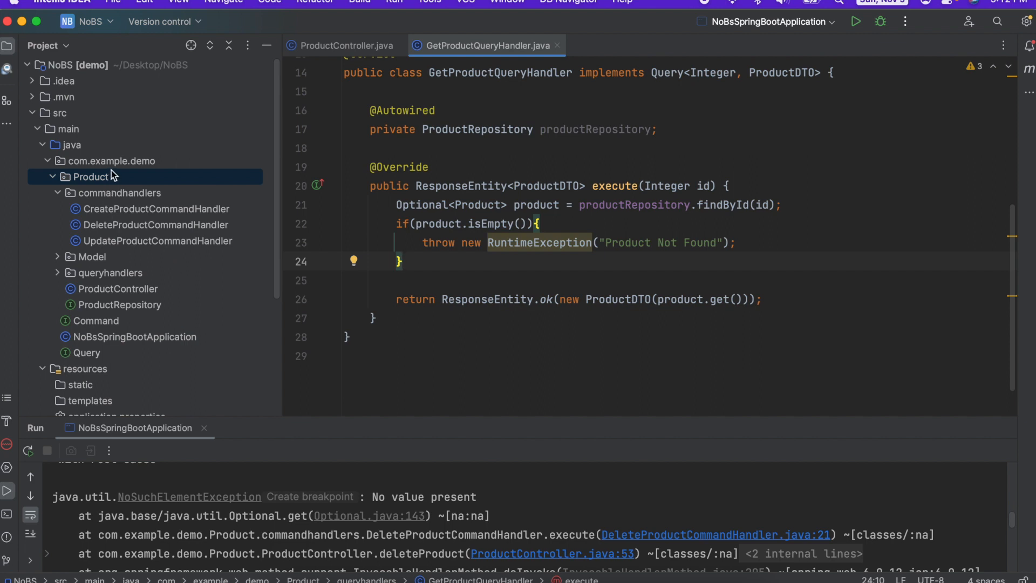
# - Create a new package named Exceptions under com.example.demo
pyautogui.click(111, 161)
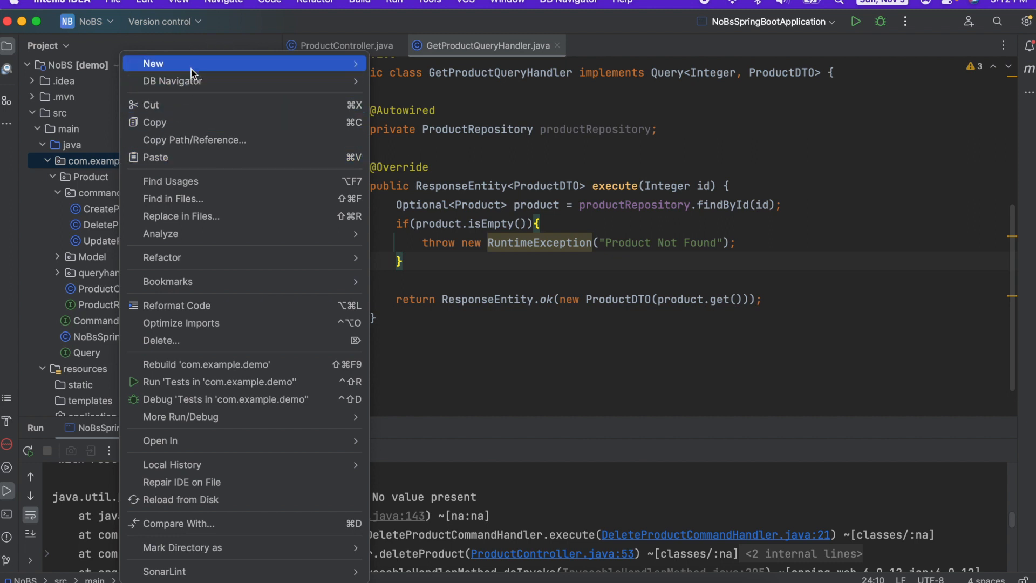
pyautogui.click(152, 62)
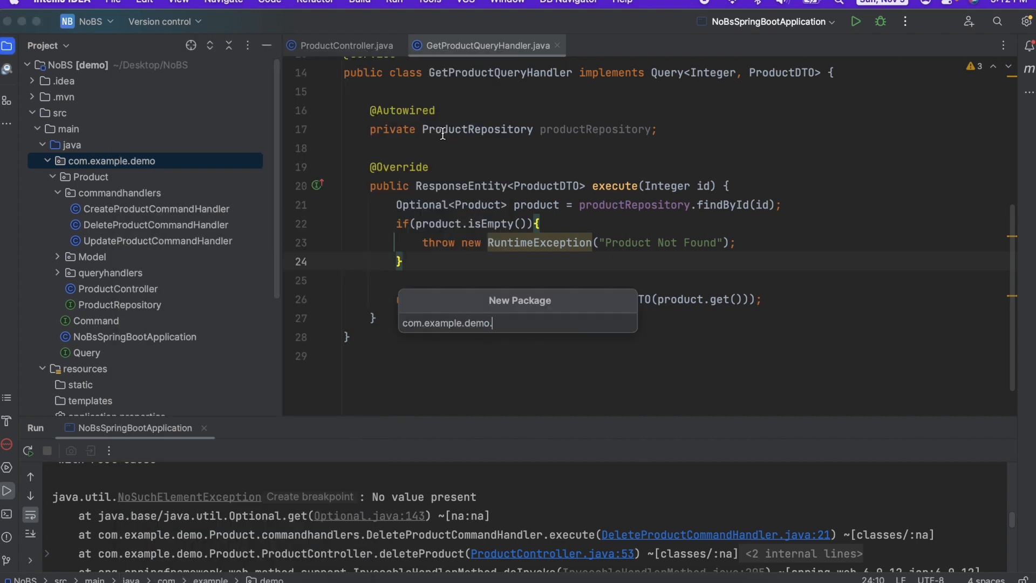
pyautogui.write('Exce')
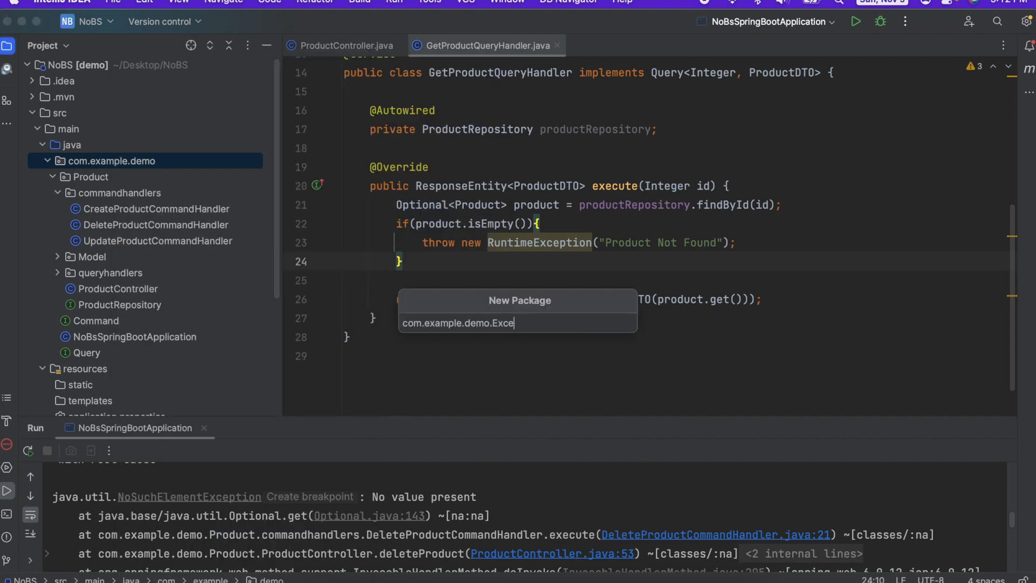
pyautogui.press('Enter')
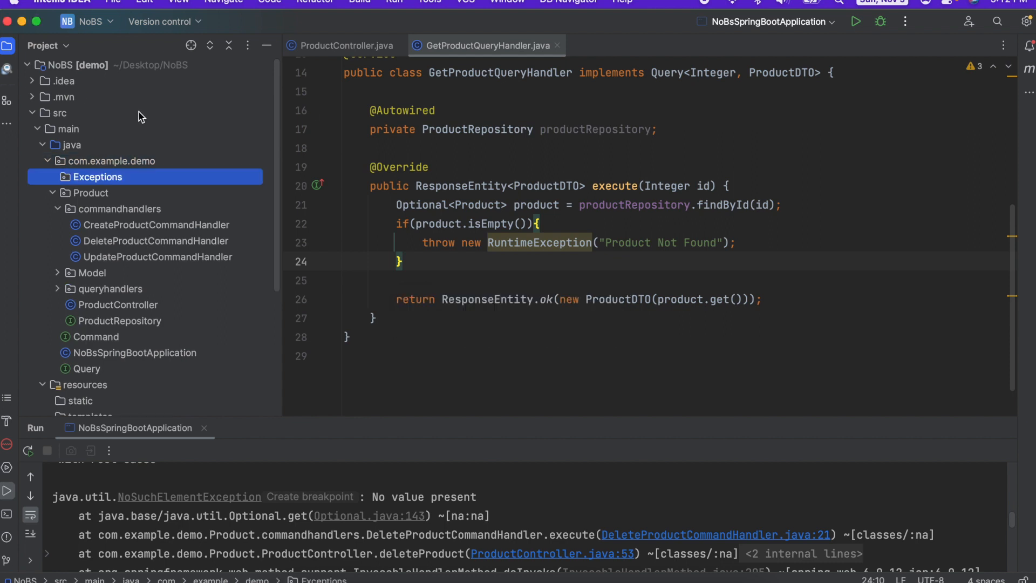
pyautogui.moveTo(164, 184)
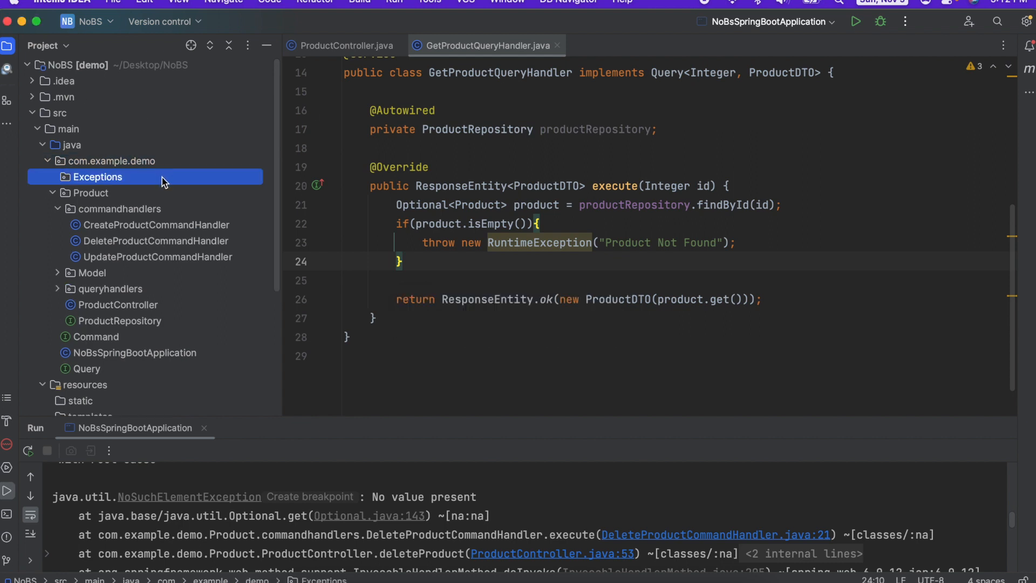
# - Create a Java class named ProductNotFoundException inside the Exceptions package
pyautogui.rightClick(97, 176)
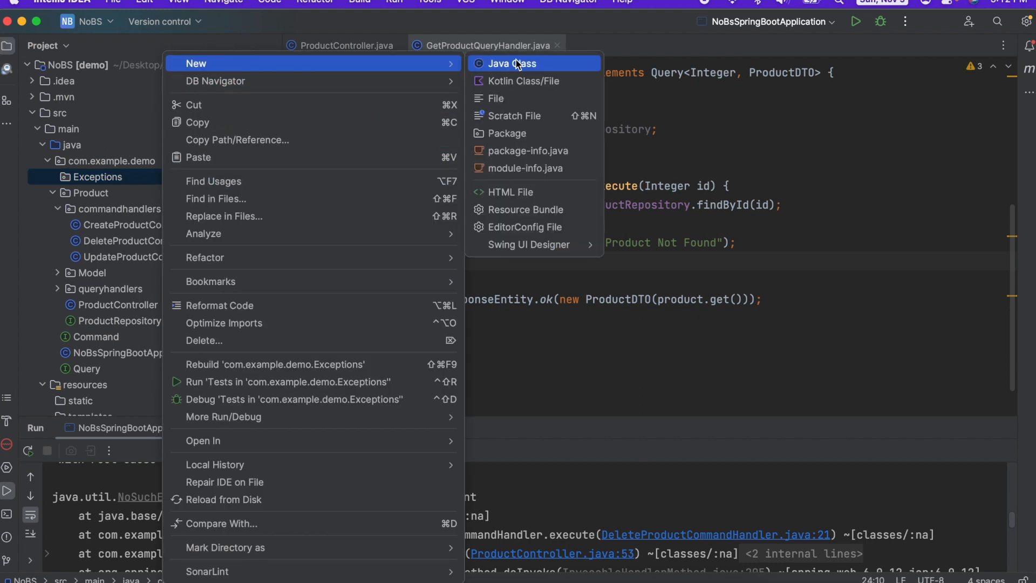
pyautogui.click(511, 63)
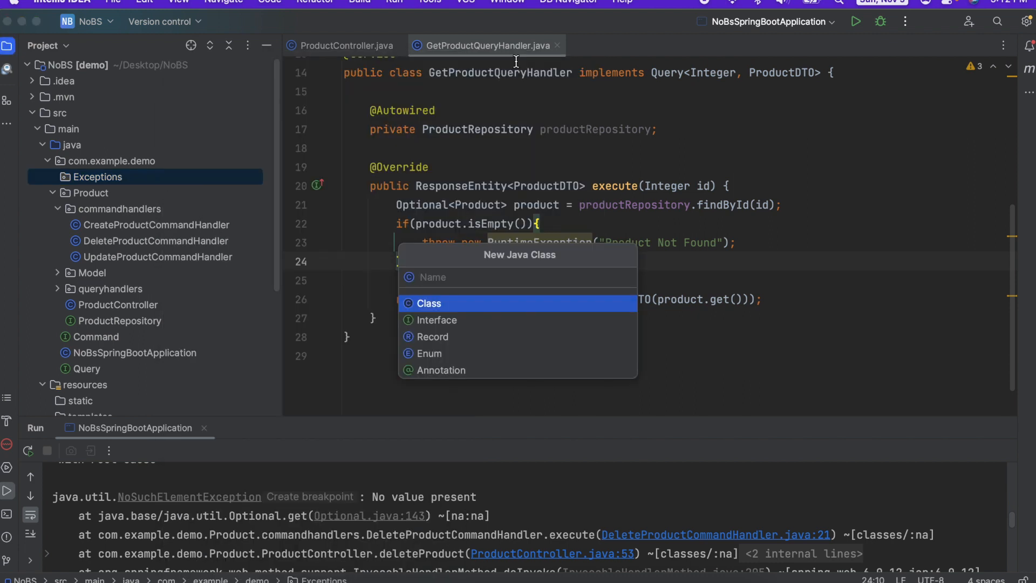
pyautogui.write('ProductNotFound')
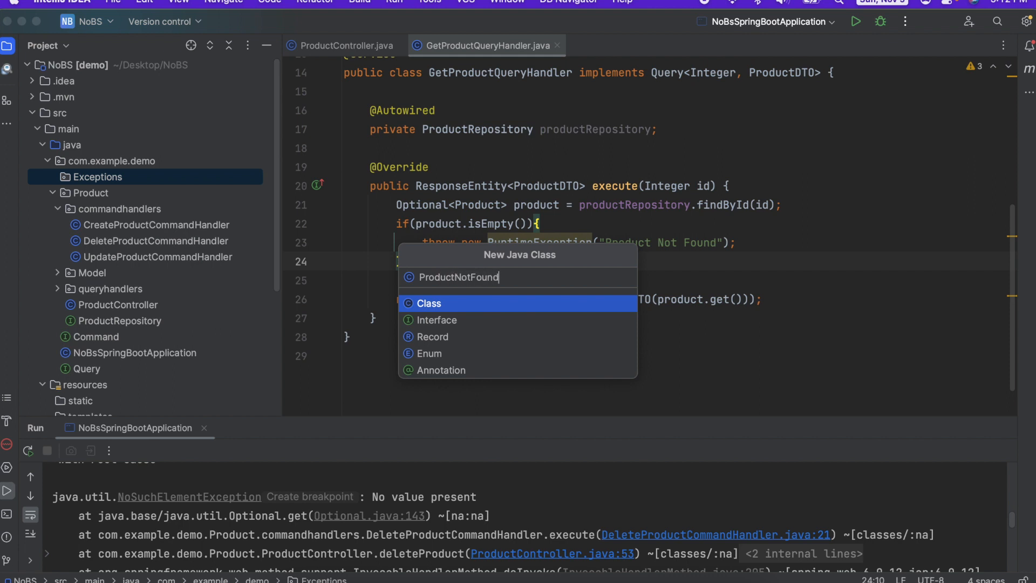
pyautogui.write('Exception')
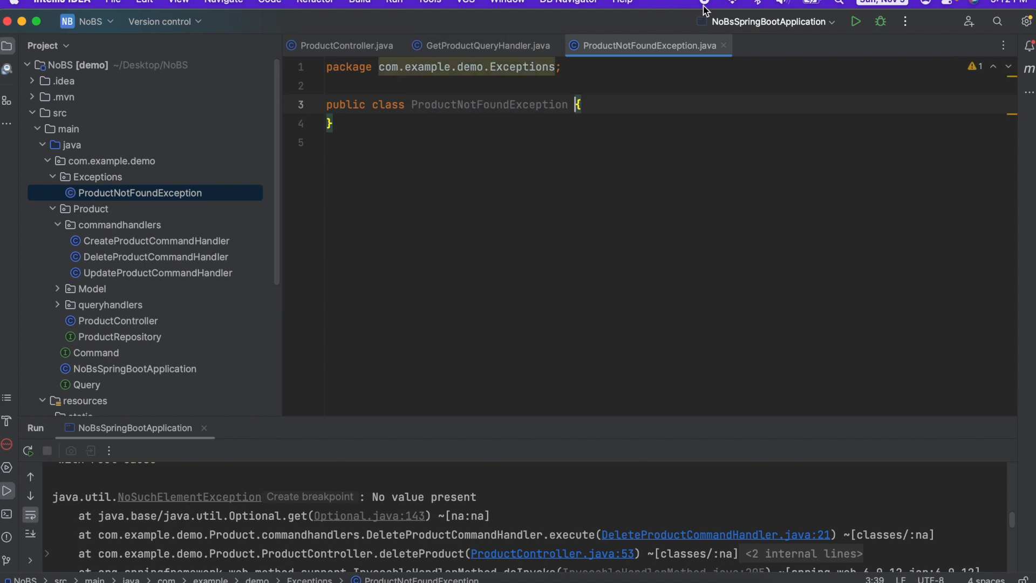
# - Make ProductNotFoundException extend RuntimeException in its class declaration
pyautogui.doubleClick(490, 105)
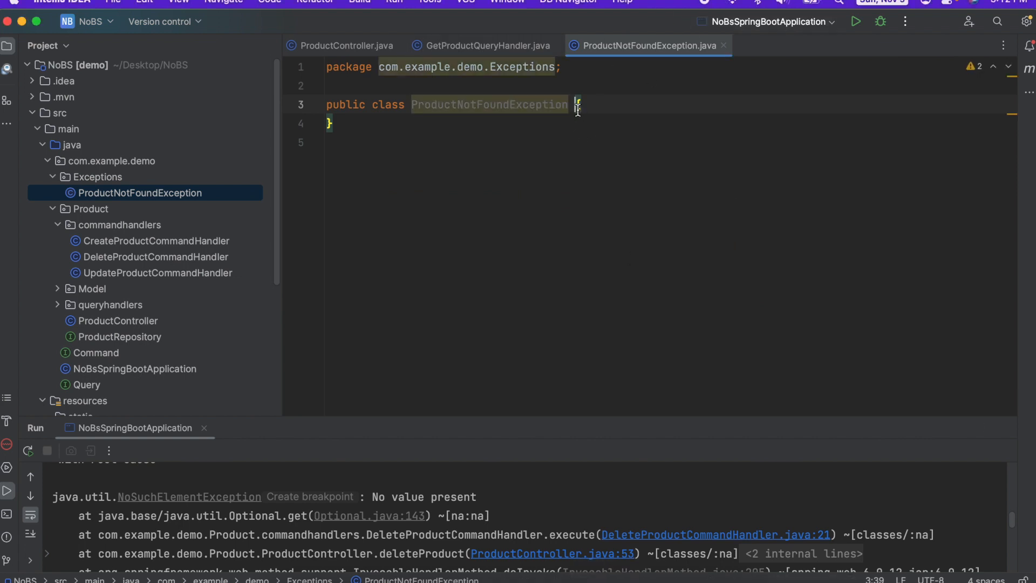
pyautogui.write('extends')
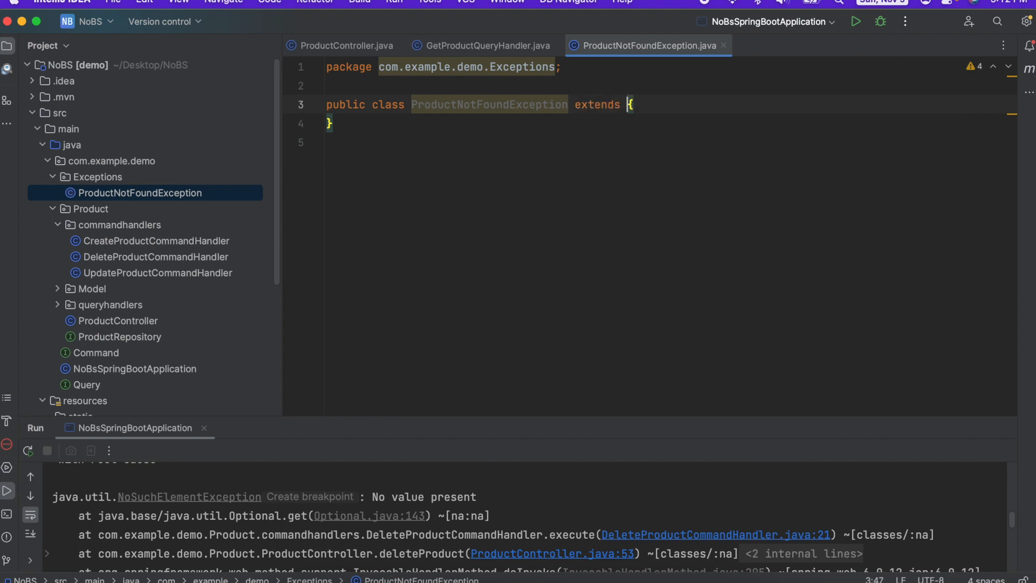
pyautogui.write('RuntimeException')
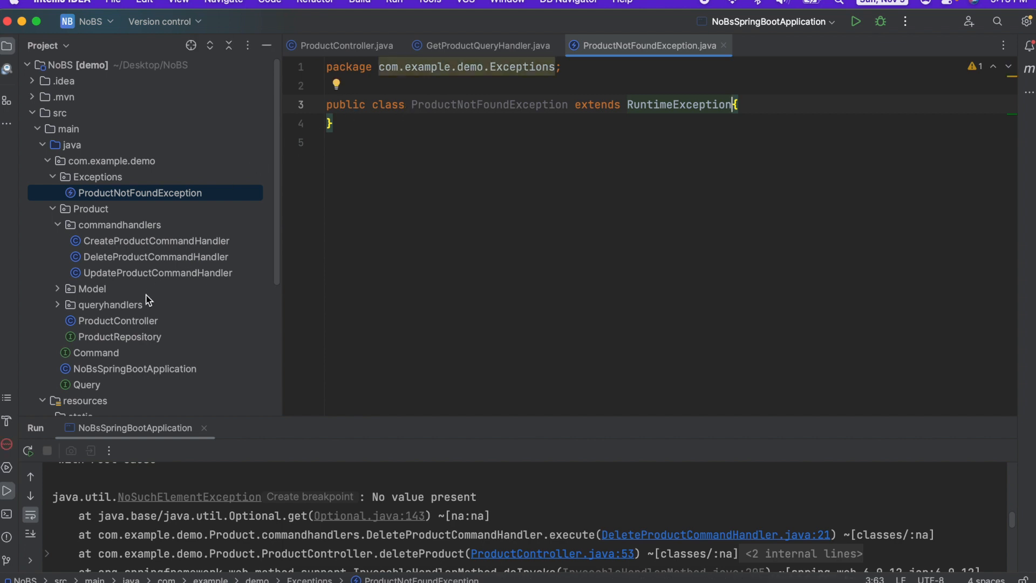
pyautogui.moveTo(127, 324)
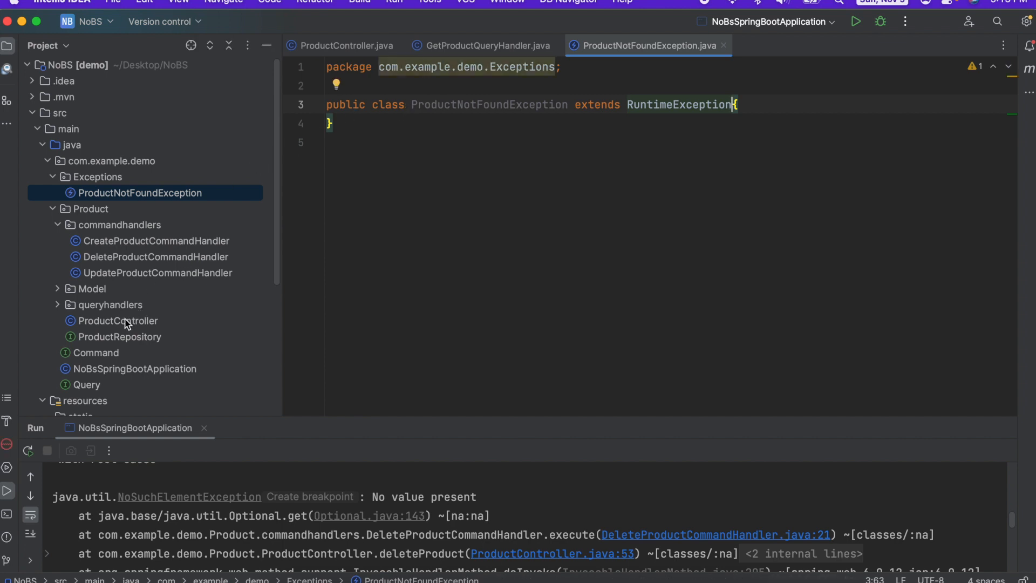
# - Replace the RuntimeException thrown in GetProductQueryHandler with new ProductNotFoundException()
pyautogui.click(117, 321)
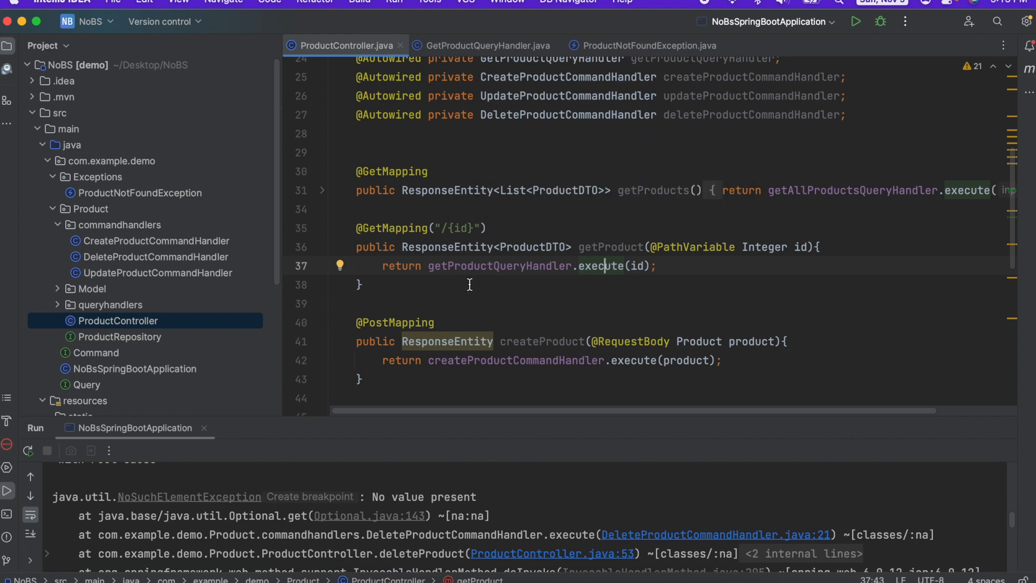
pyautogui.moveTo(407, 246)
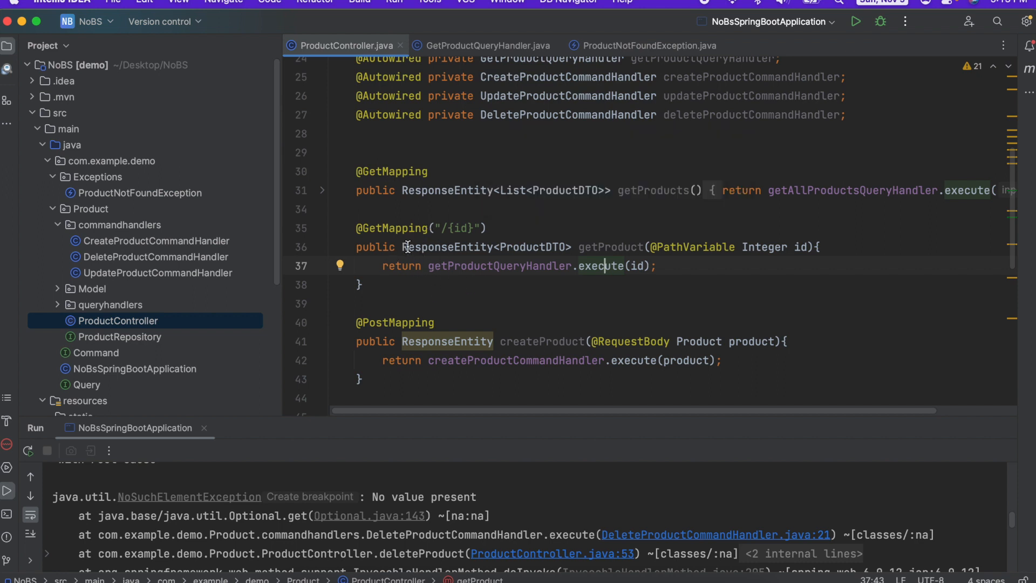
pyautogui.moveTo(423, 266)
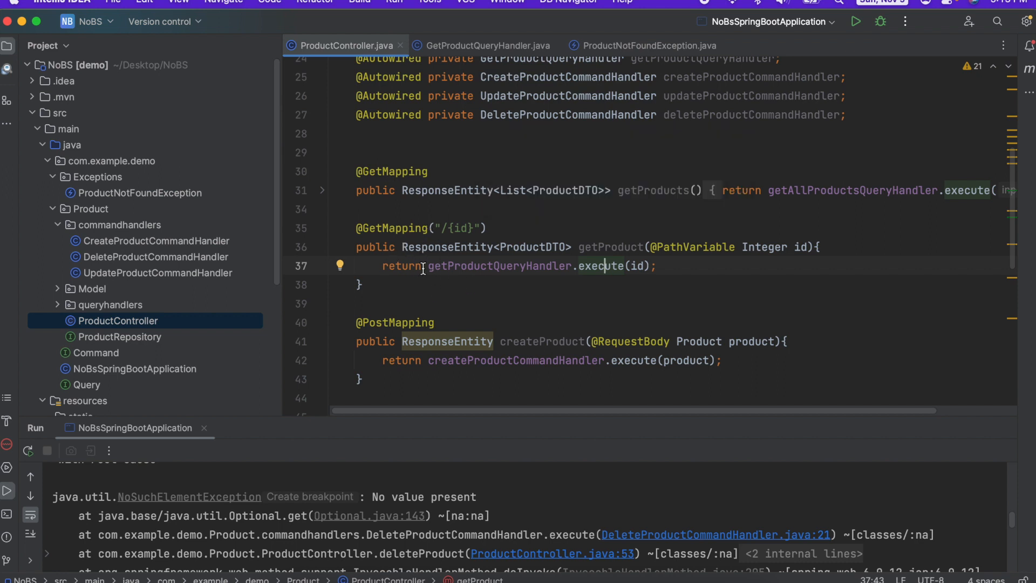
pyautogui.moveTo(593, 266)
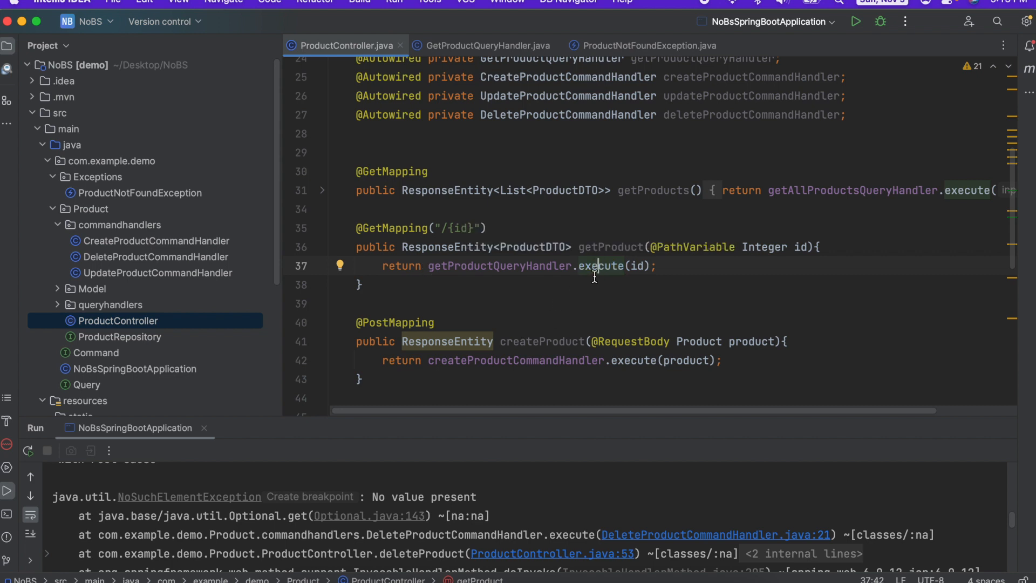
pyautogui.click(488, 46)
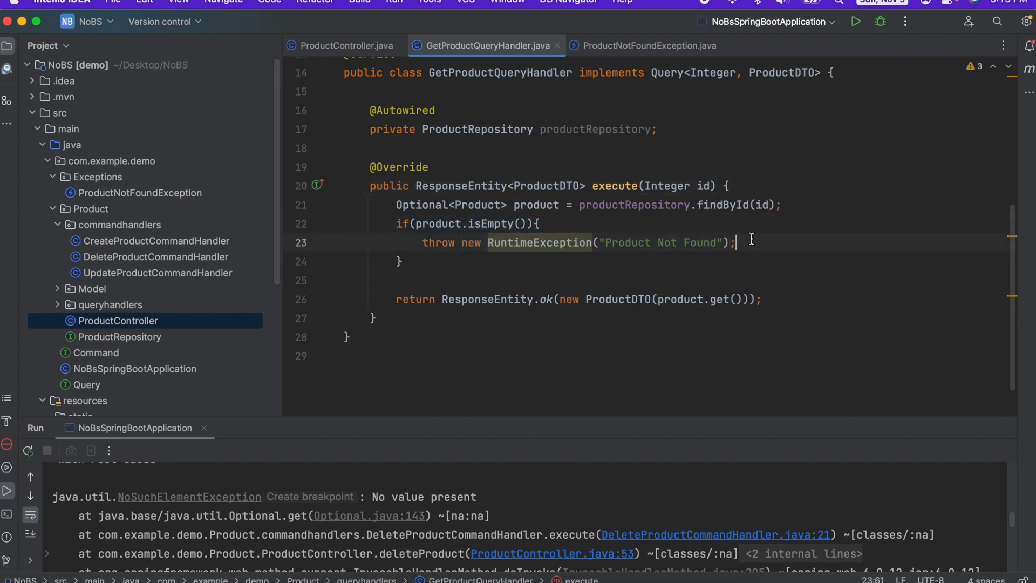
pyautogui.moveTo(735, 243); pyautogui.dragTo(487, 243)
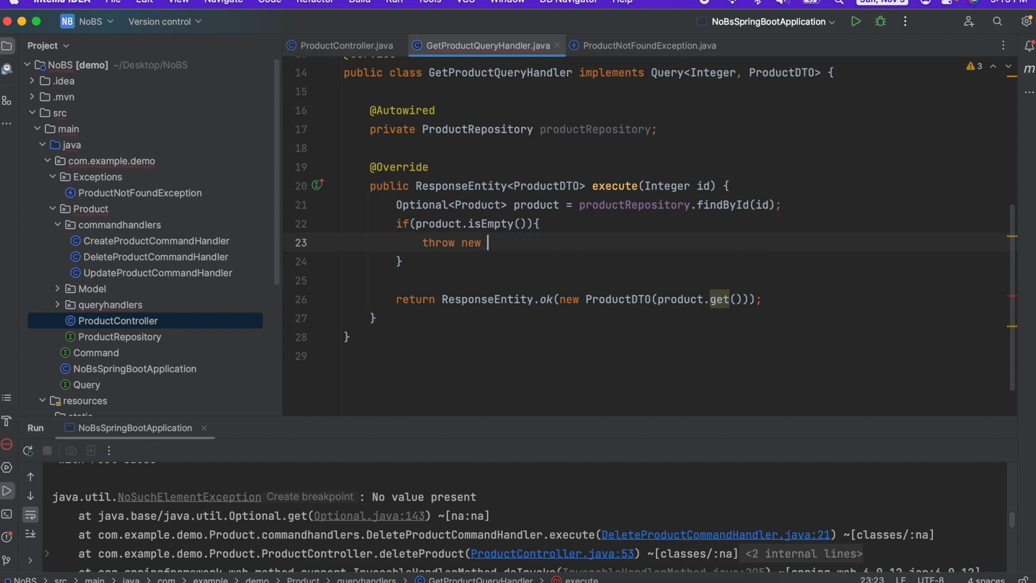
pyautogui.write('ProductNotFoundException();')
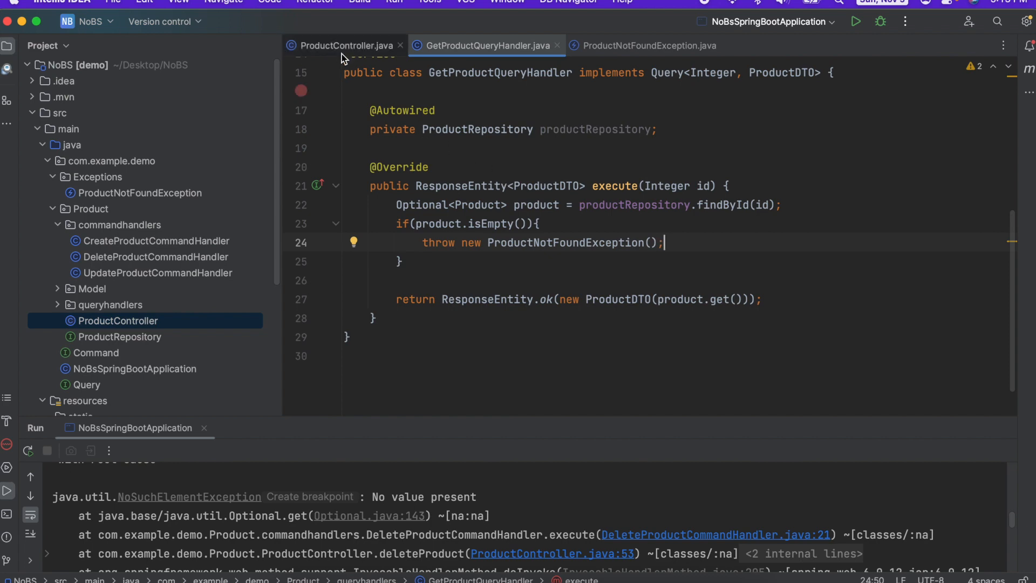
pyautogui.click(340, 46)
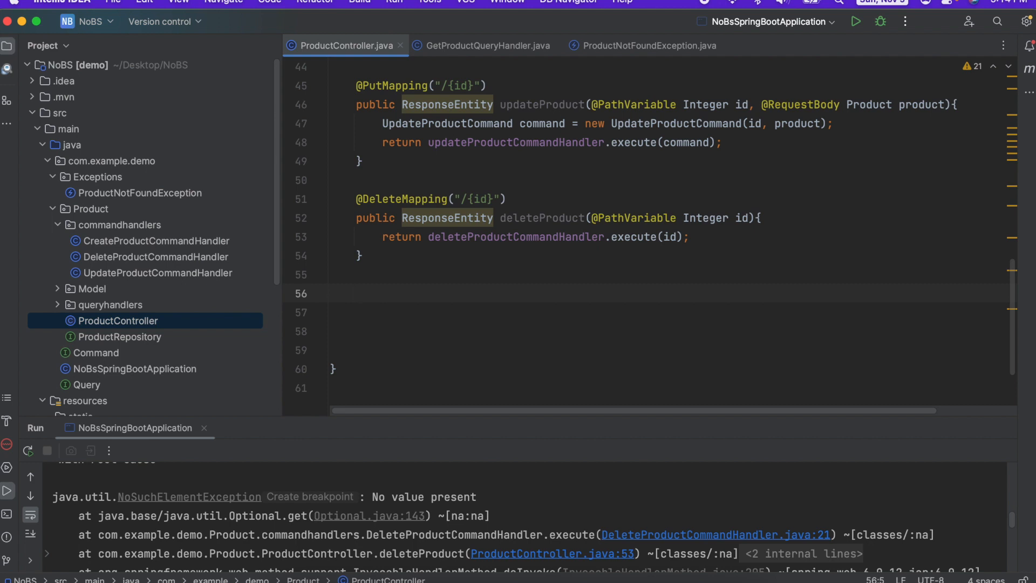
pyautogui.write('@ExceptionHandler(')
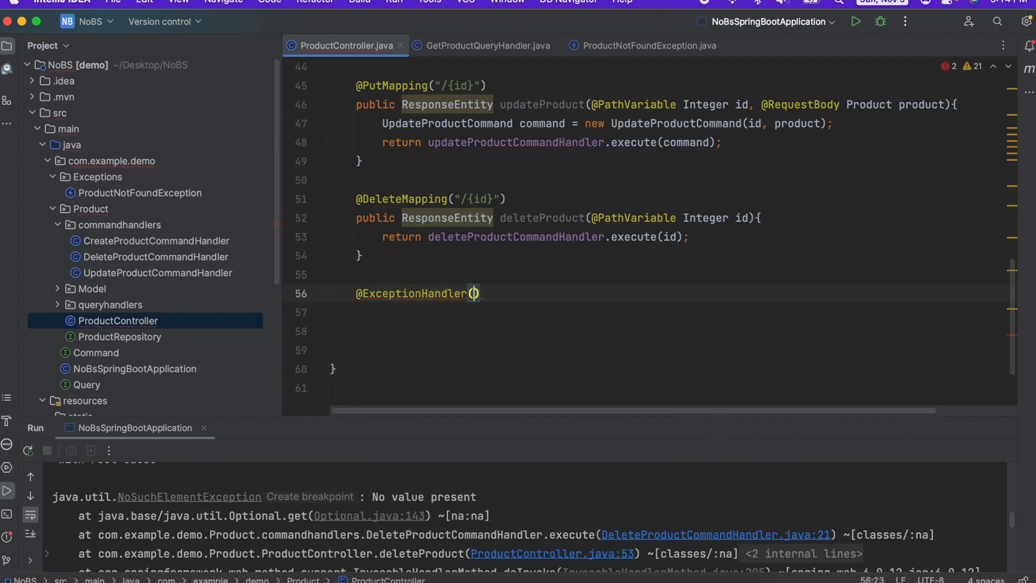
pyautogui.write('ProductNotFoundException.class')
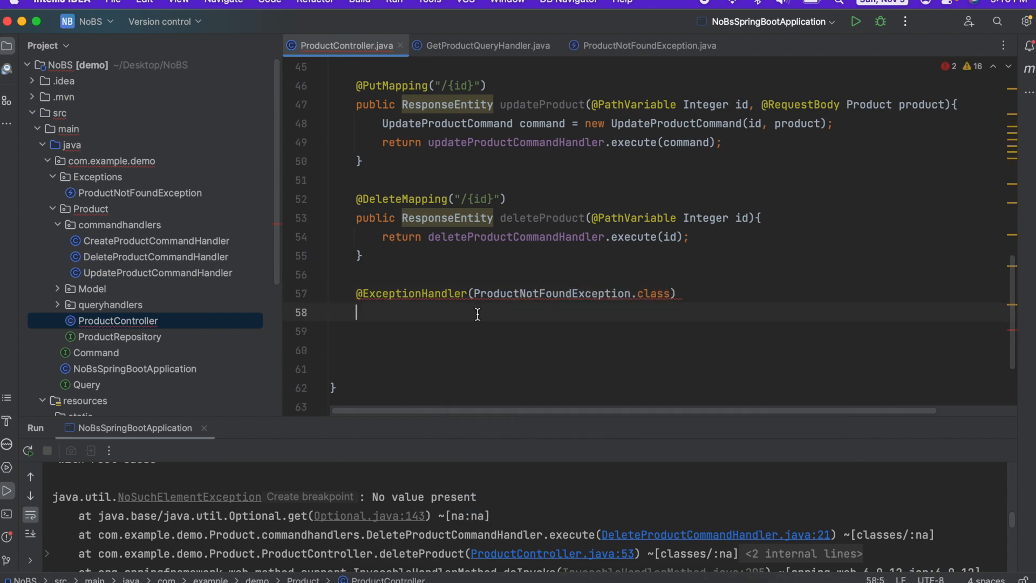
pyautogui.write('public')
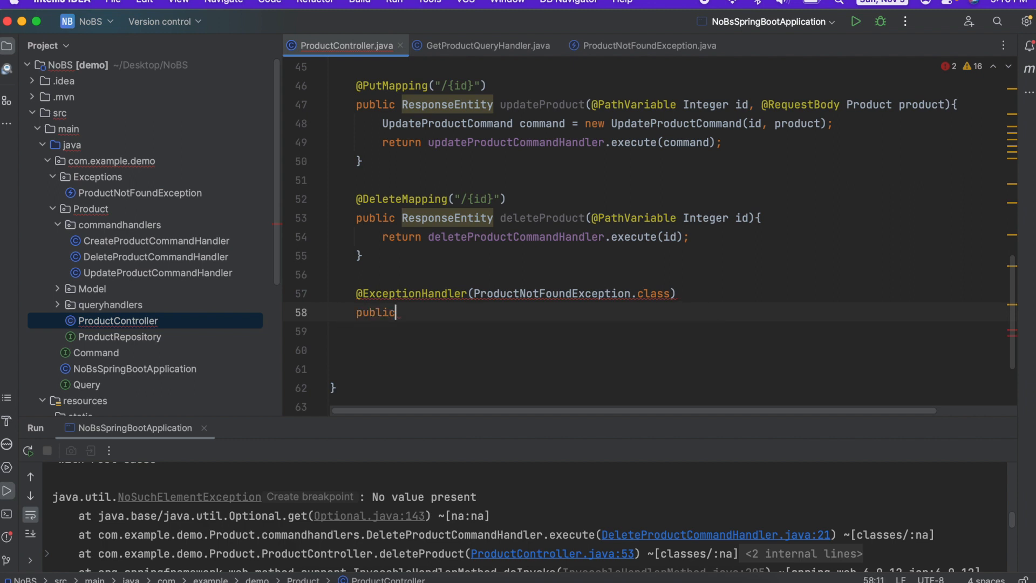
pyautogui.write('ResponseEntity')
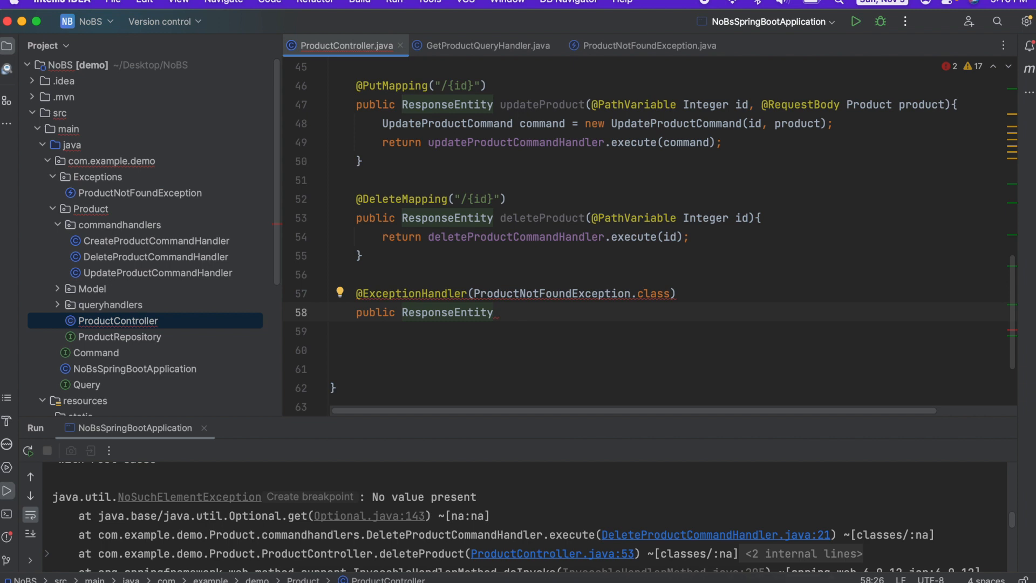
pyautogui.write('<Stri>')
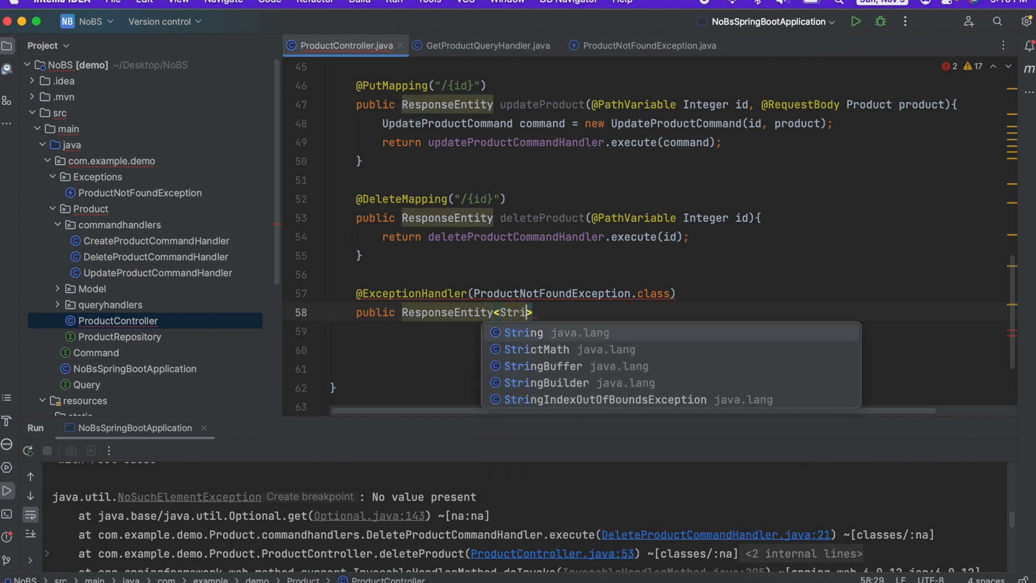
pyautogui.click(522, 332)
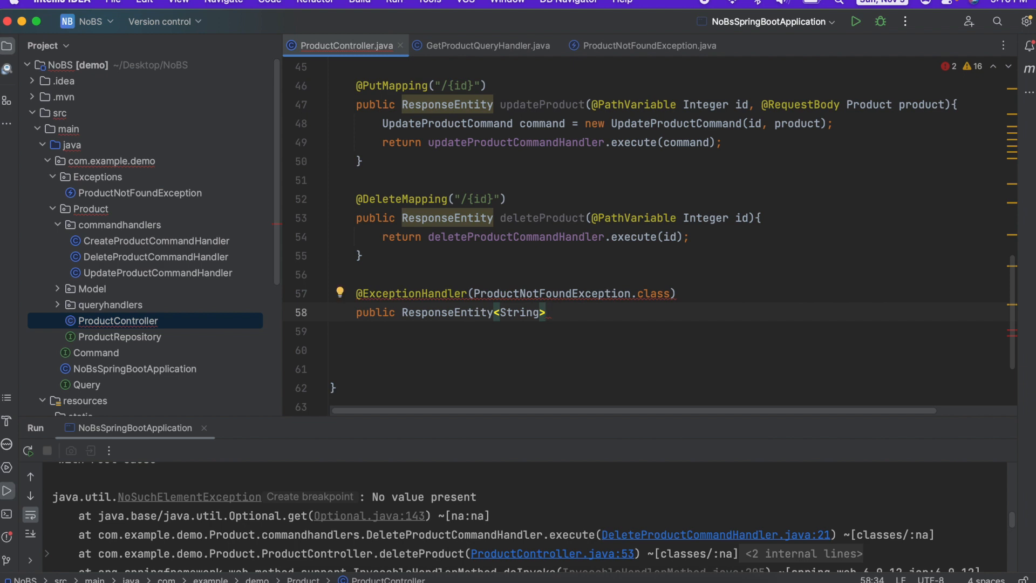
pyautogui.write('handProductNot')
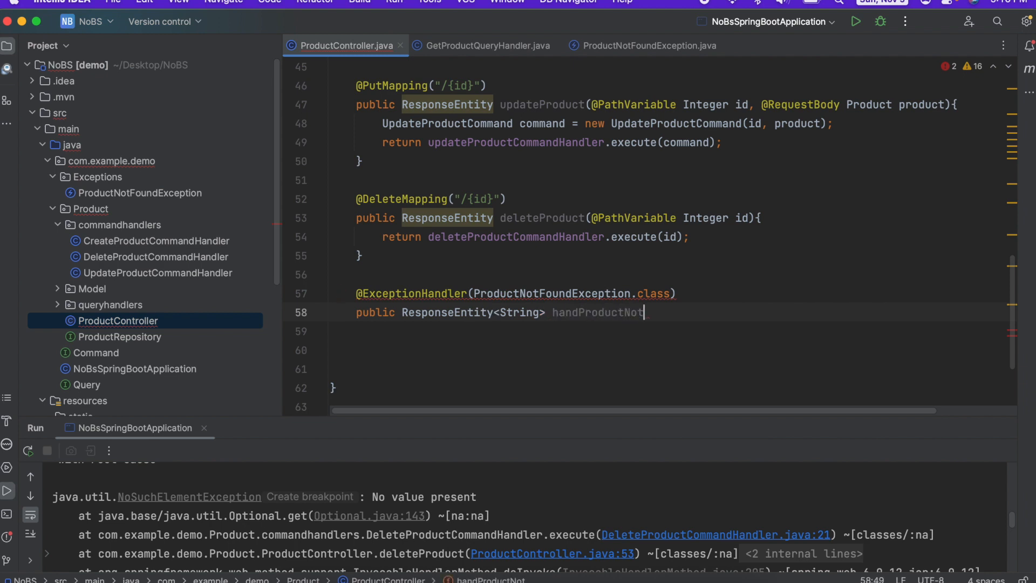
pyautogui.write('FoundException(')
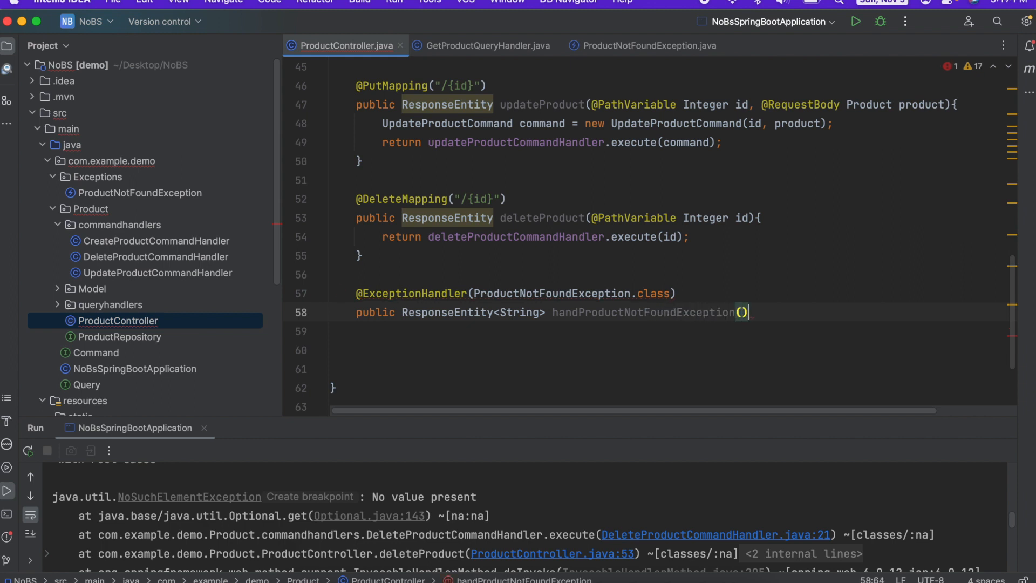
pyautogui.write('{')
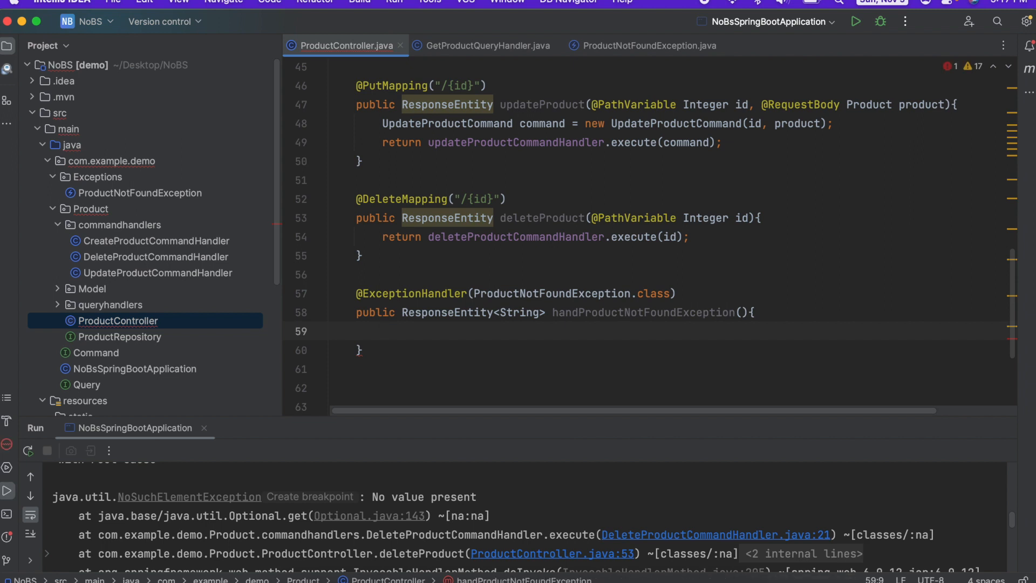
# - Return ResponseEntity.status(HttpStatus.NOT_FOUND) with a body message beginning 'Product'
pyautogui.write('return ResponseEntity')
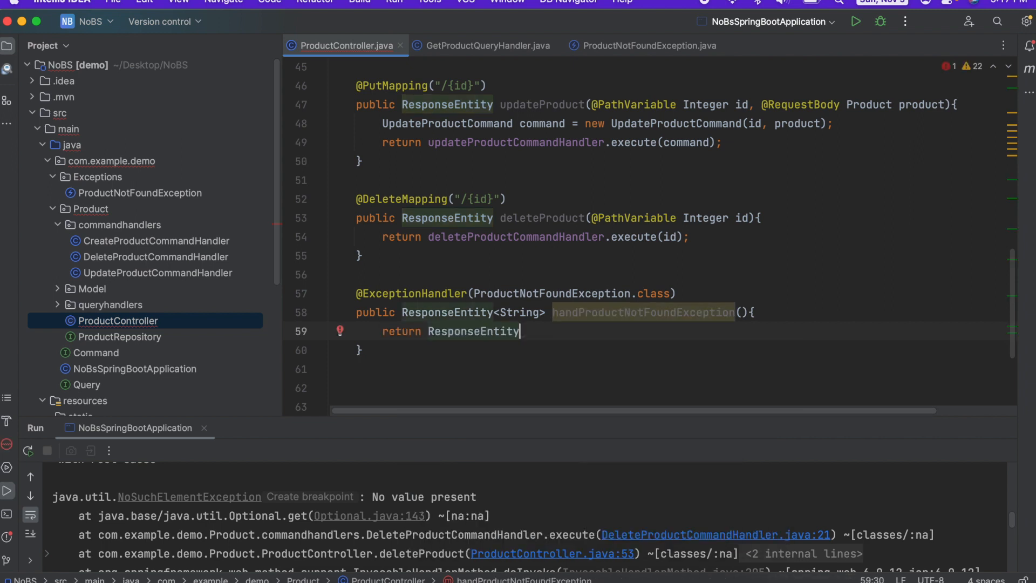
pyautogui.write('.stat')
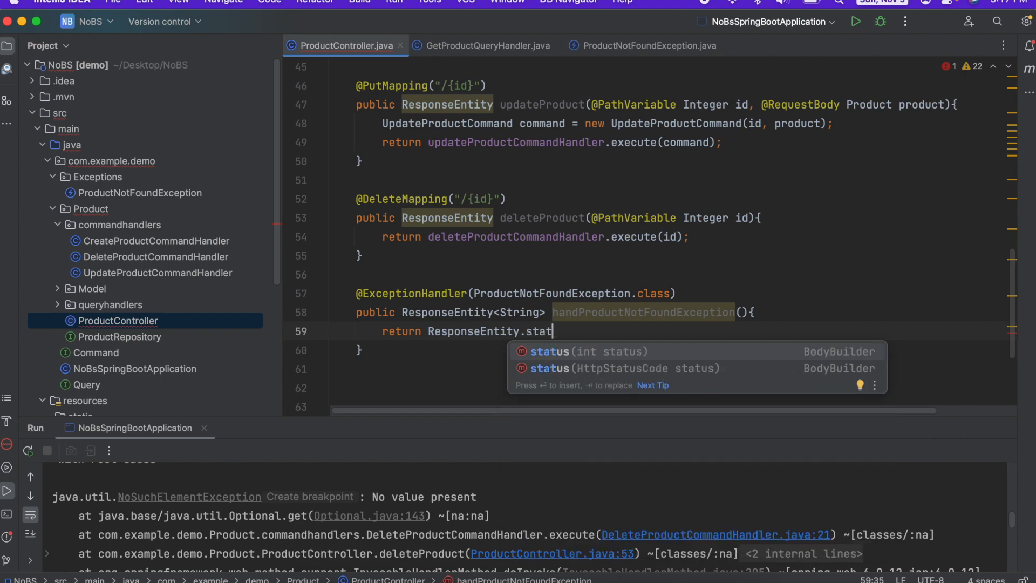
pyautogui.write('Http)')
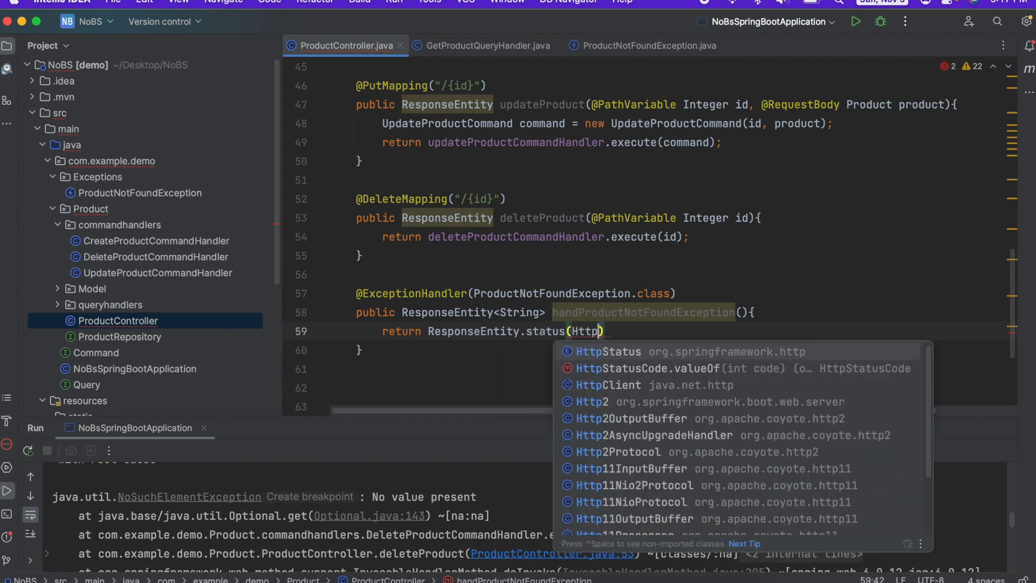
pyautogui.write('Status.no')
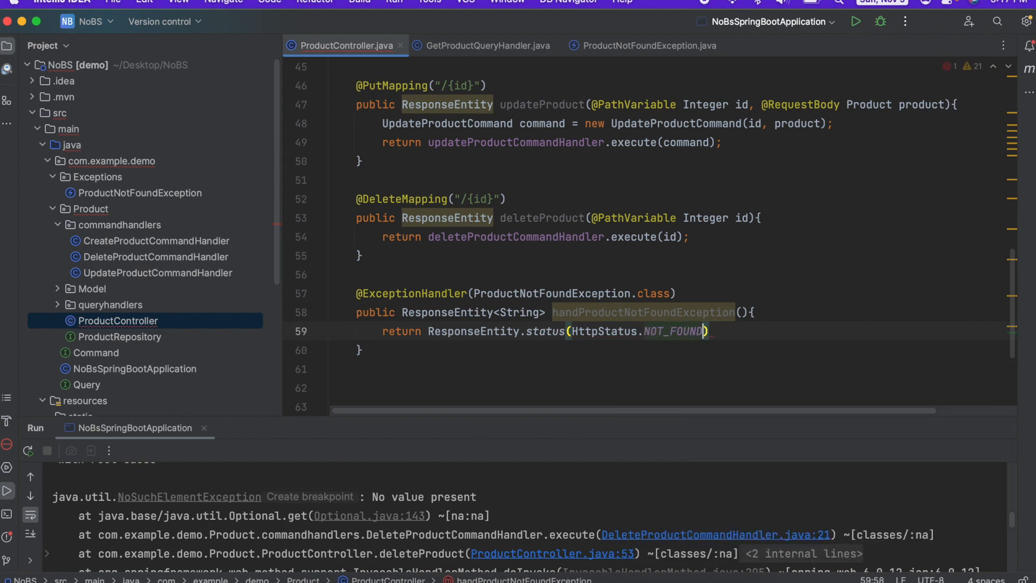
pyautogui.write('.body("')
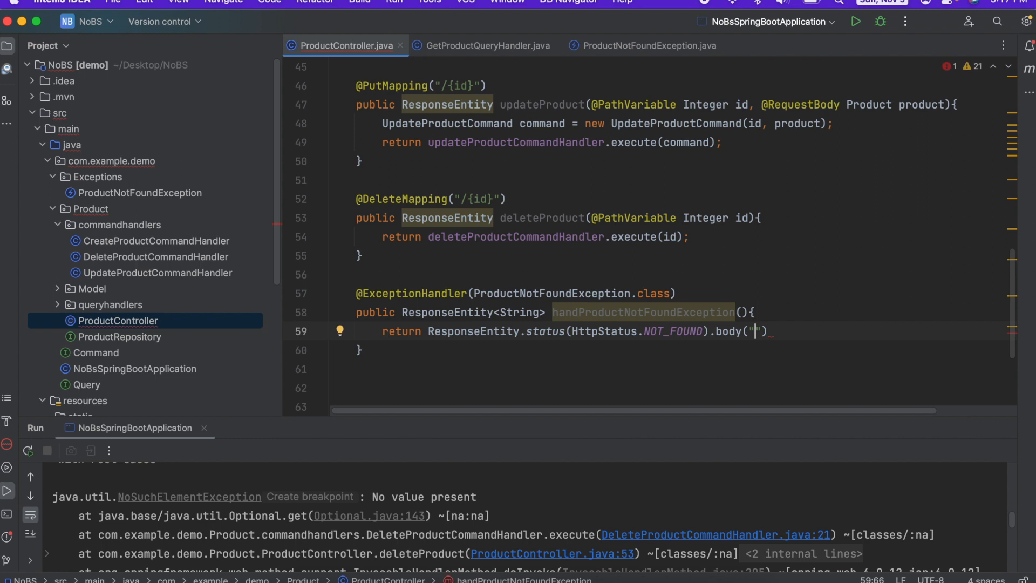
pyautogui.write('Product')
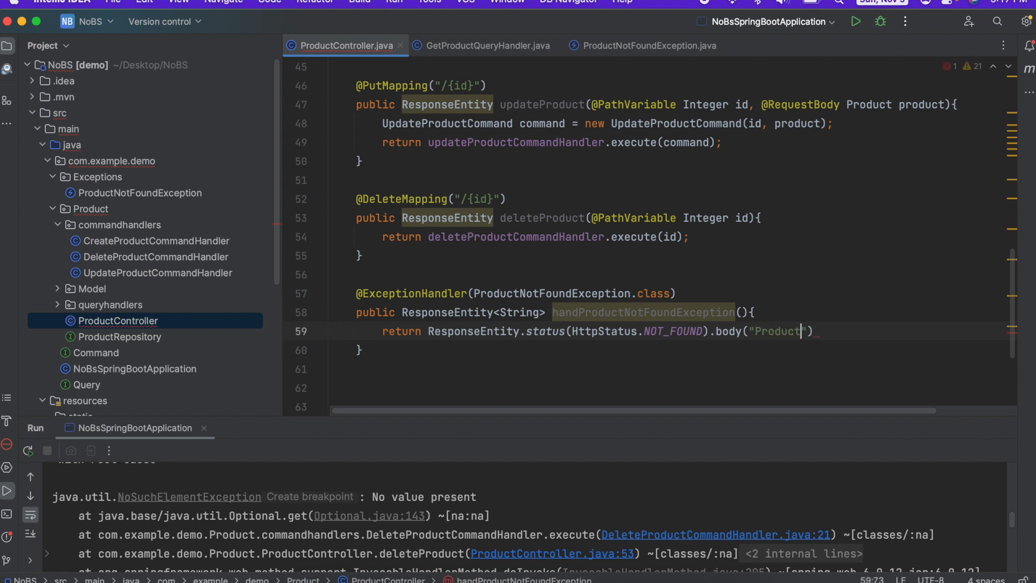
# - Finish the 'Product Not Found' body and send GET products/10 in Postman, getting 404
pyautogui.write('N')
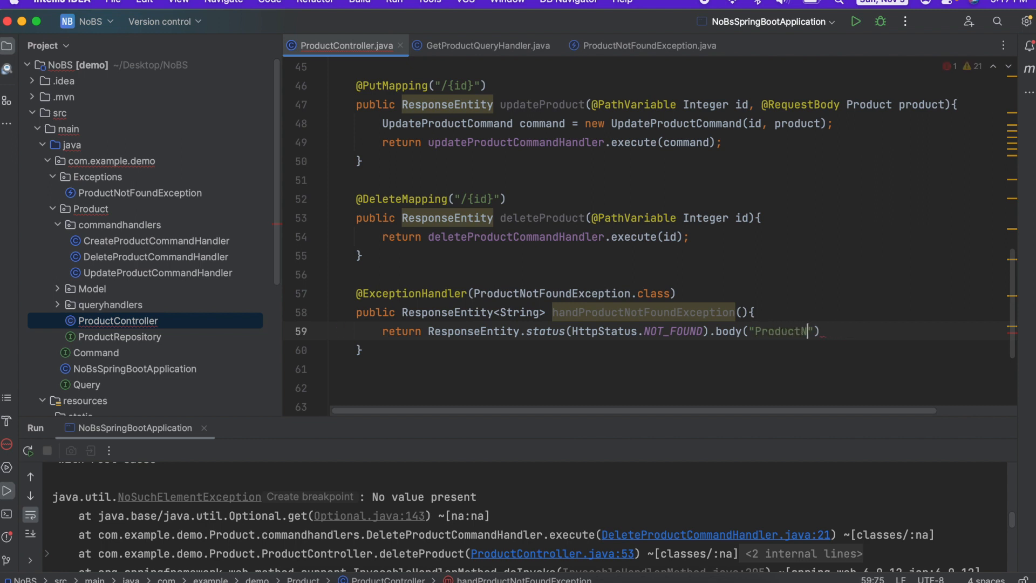
pyautogui.write('Not Found')
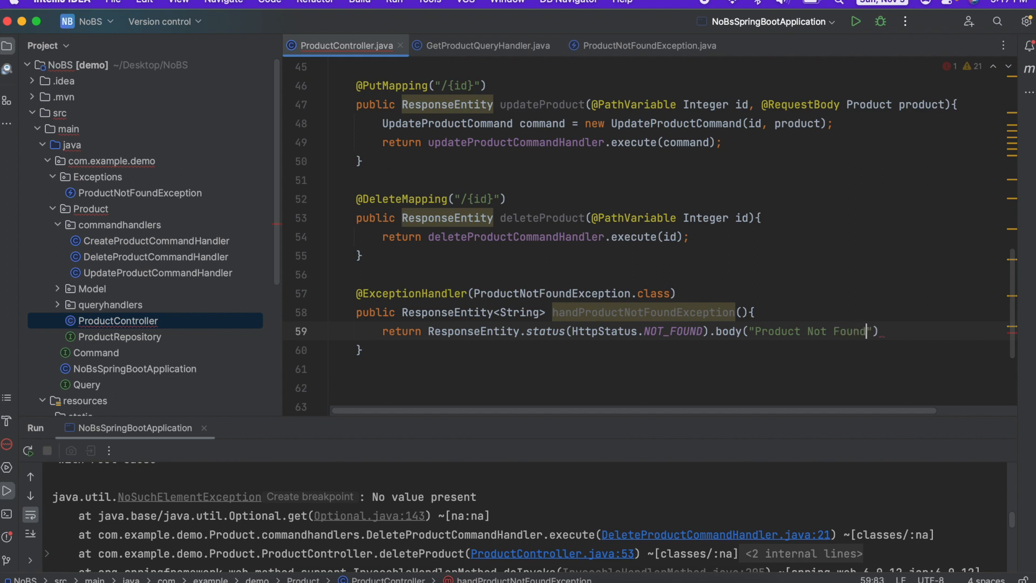
pyautogui.write(';')
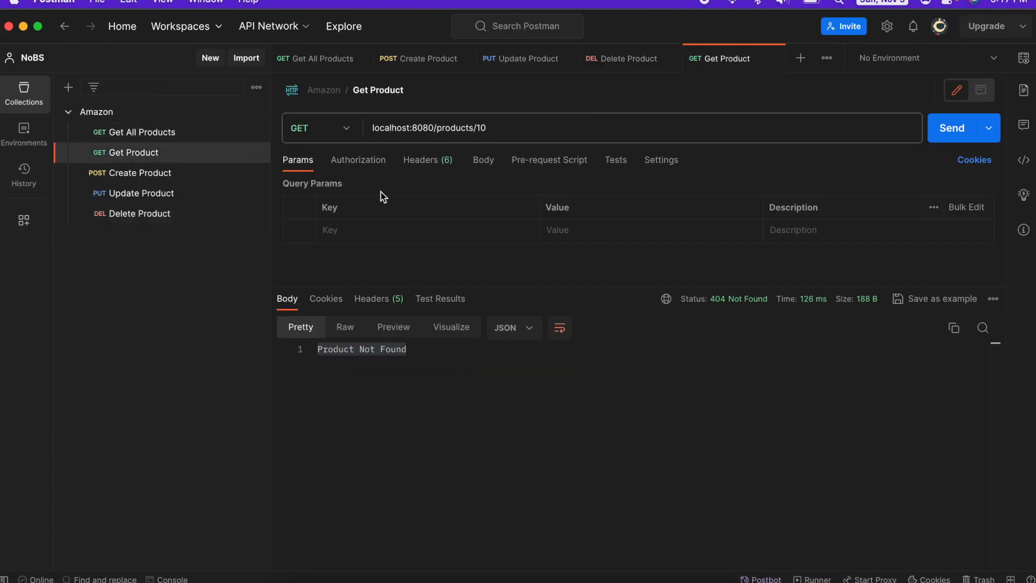
pyautogui.moveTo(621, 185)
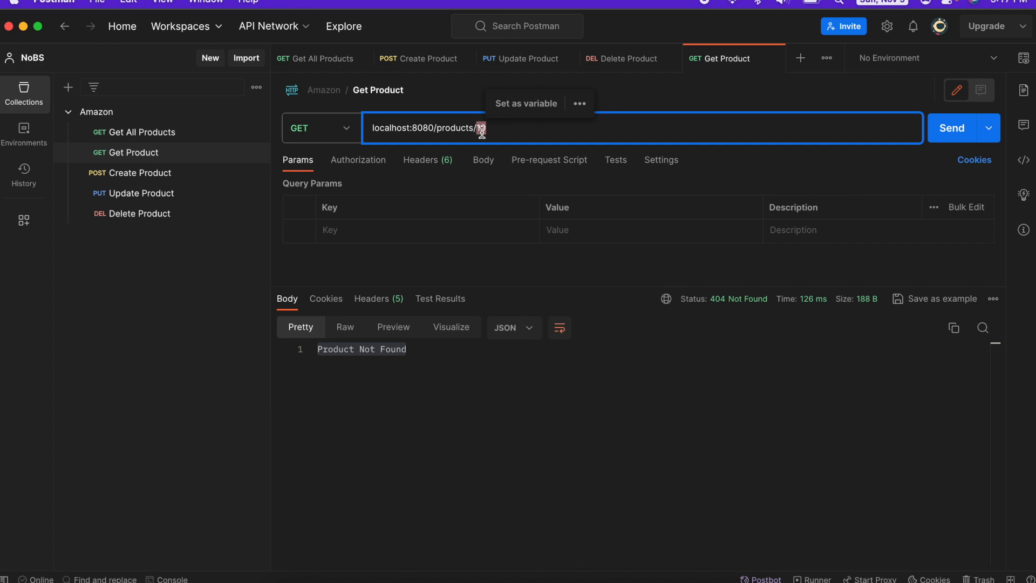
pyautogui.write('10')
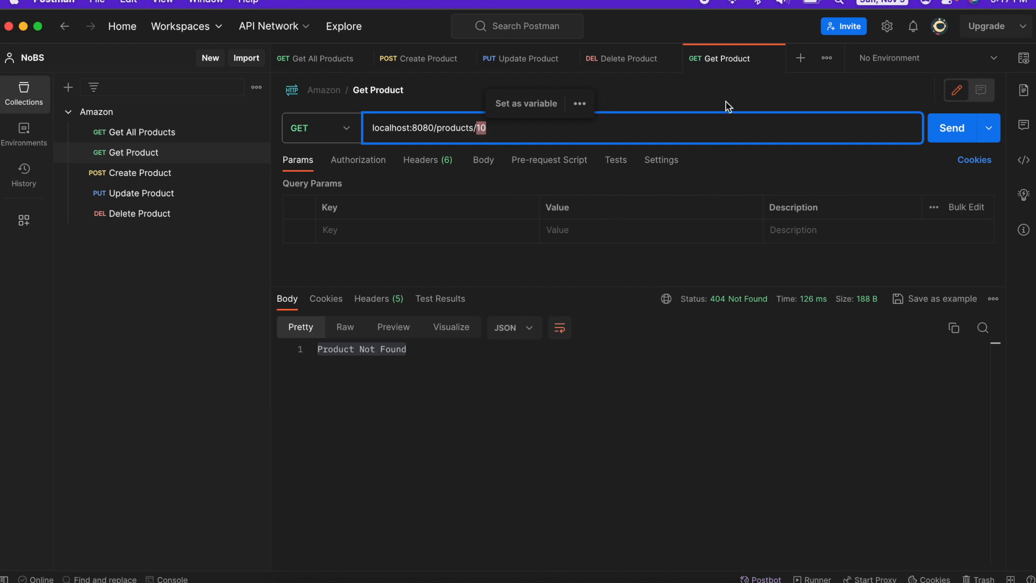
pyautogui.click(951, 129)
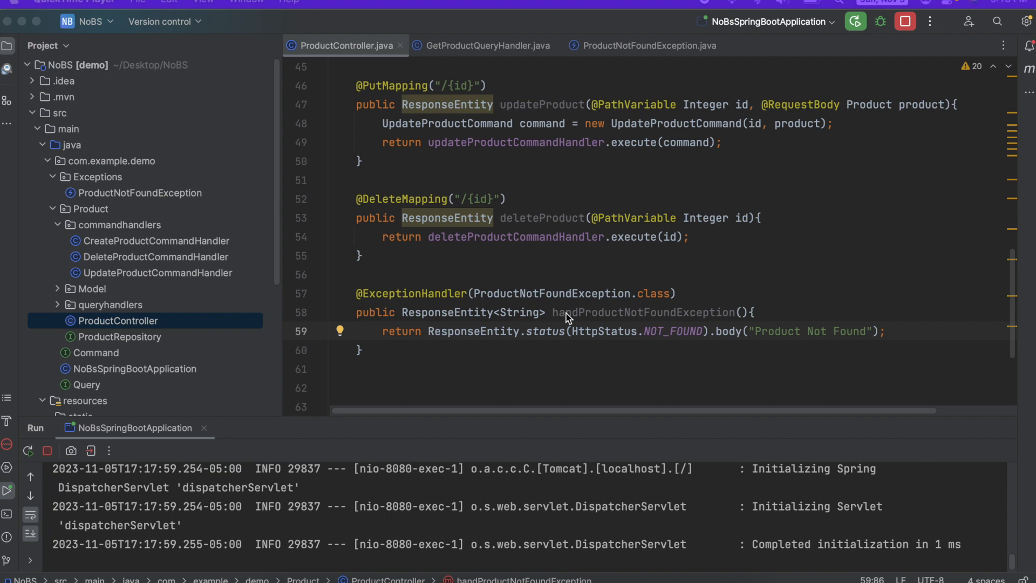
pyautogui.moveTo(614, 340)
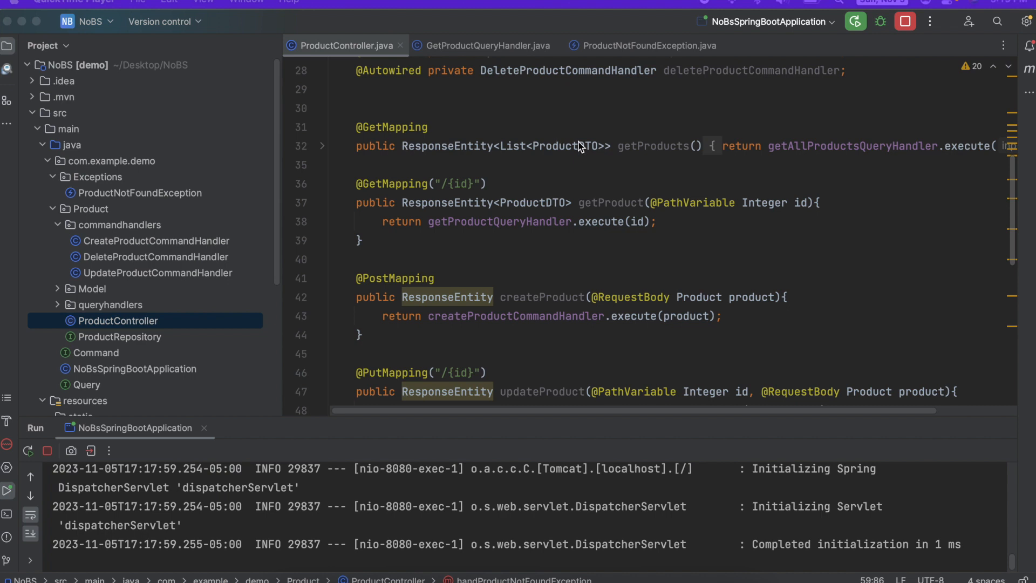
pyautogui.moveTo(488, 155)
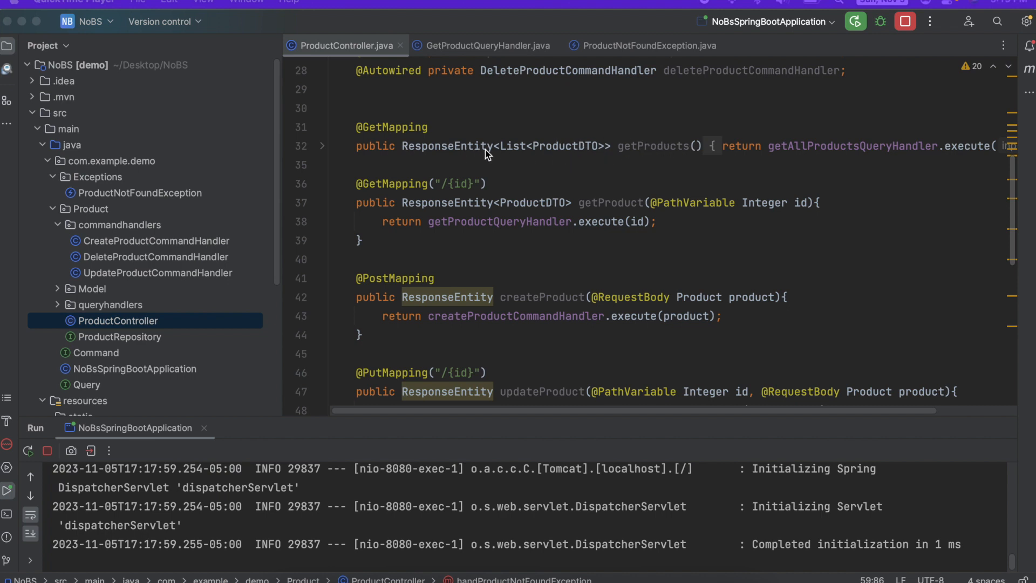
pyautogui.moveTo(625, 153)
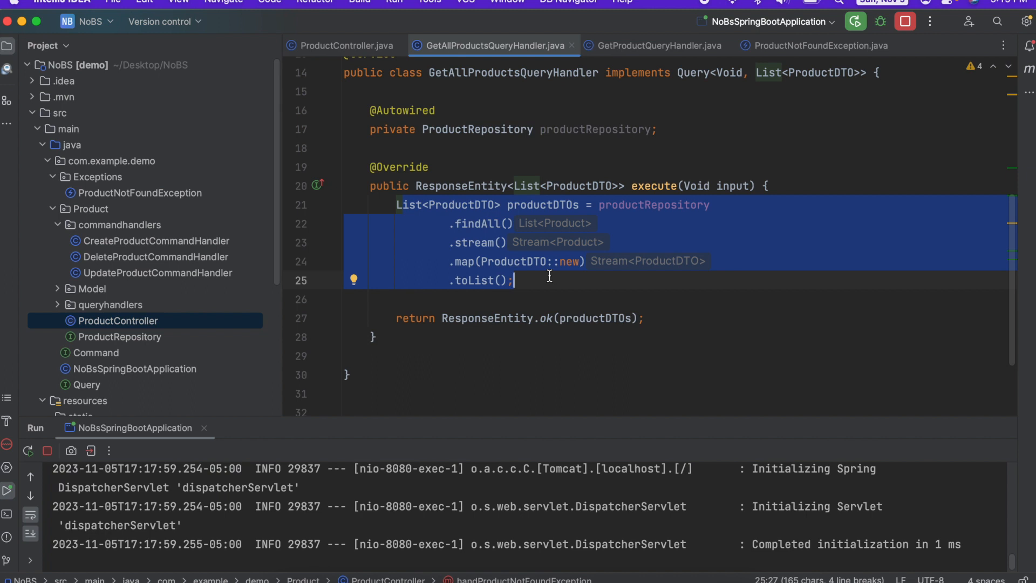
pyautogui.moveTo(479, 239)
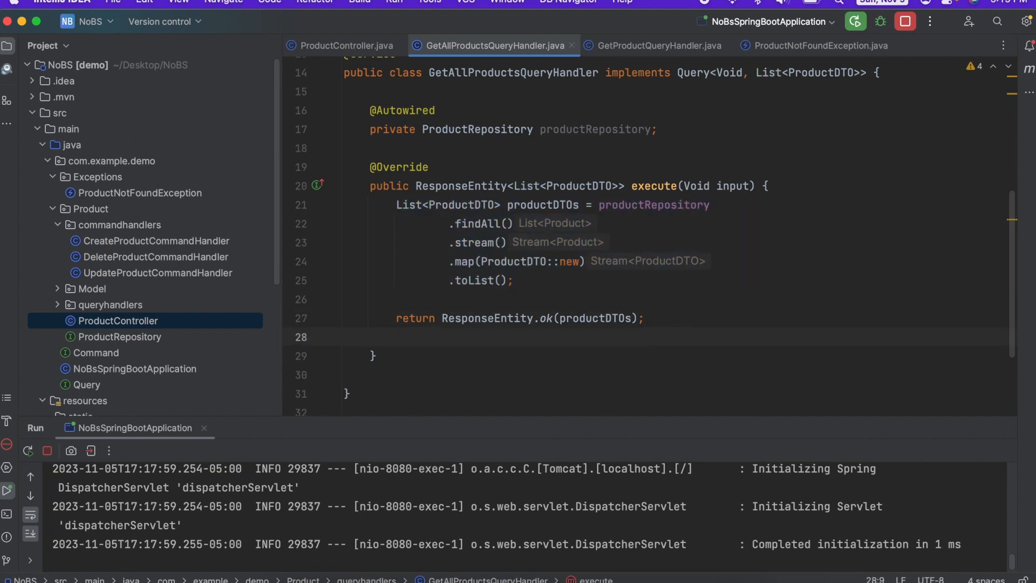
# - Add a // comment line with [] below the return in GetAllProductsQueryHandler
pyautogui.write('//')
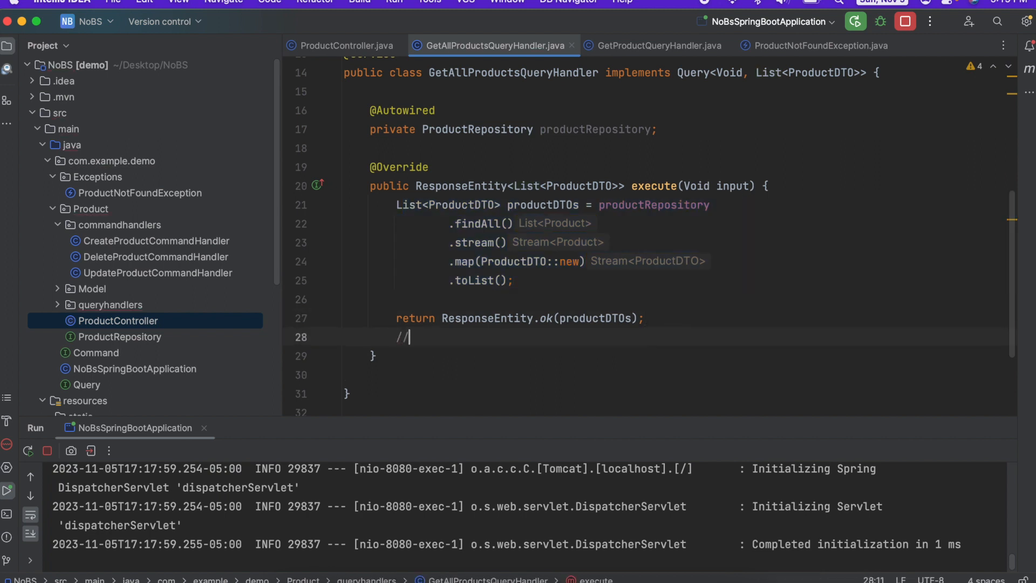
pyautogui.write('[]')
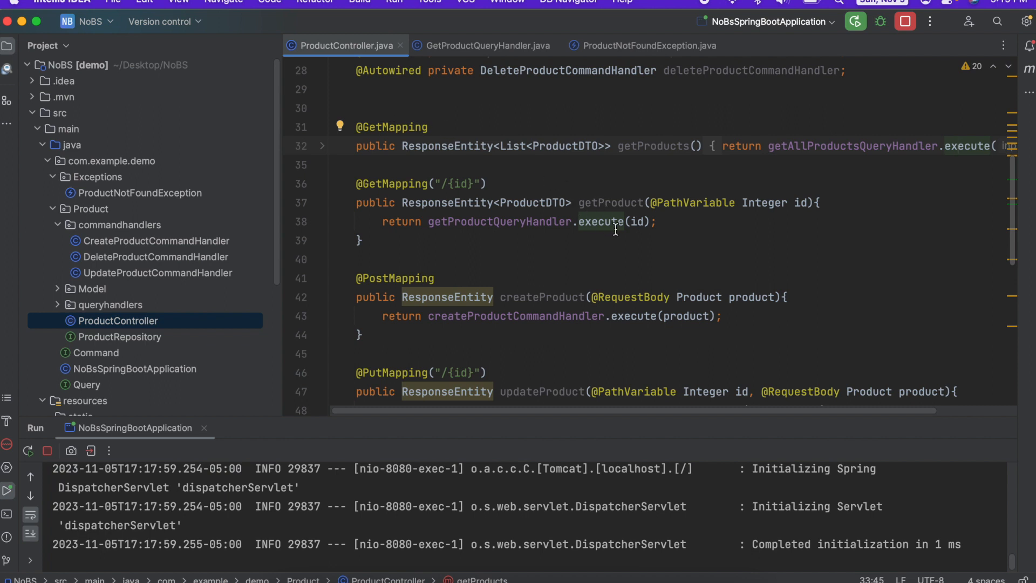
# - Review GetProductQueryHandler, then scroll ProductController down to the create and validateProduct code
pyautogui.click(486, 45)
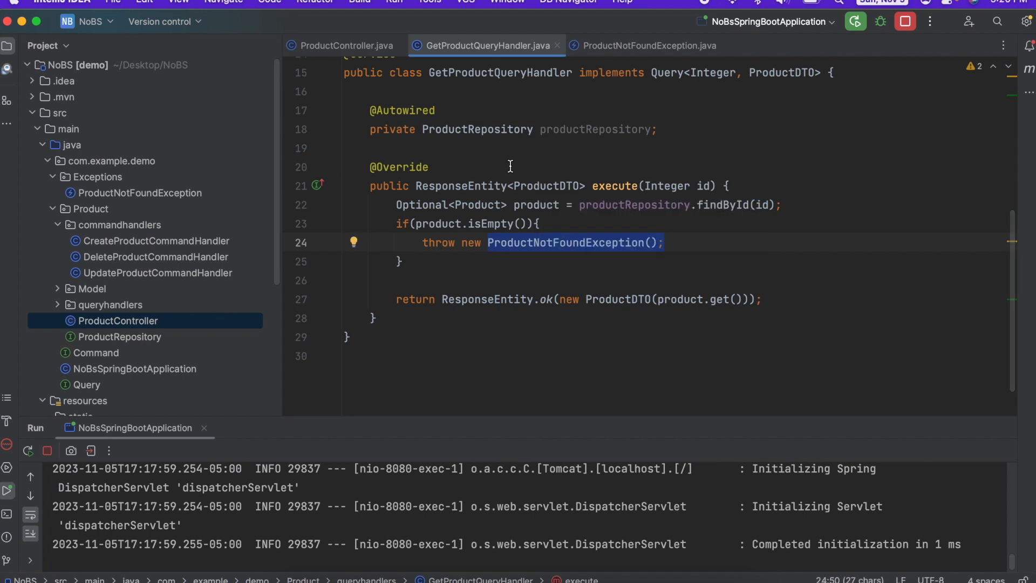
pyautogui.click(339, 45)
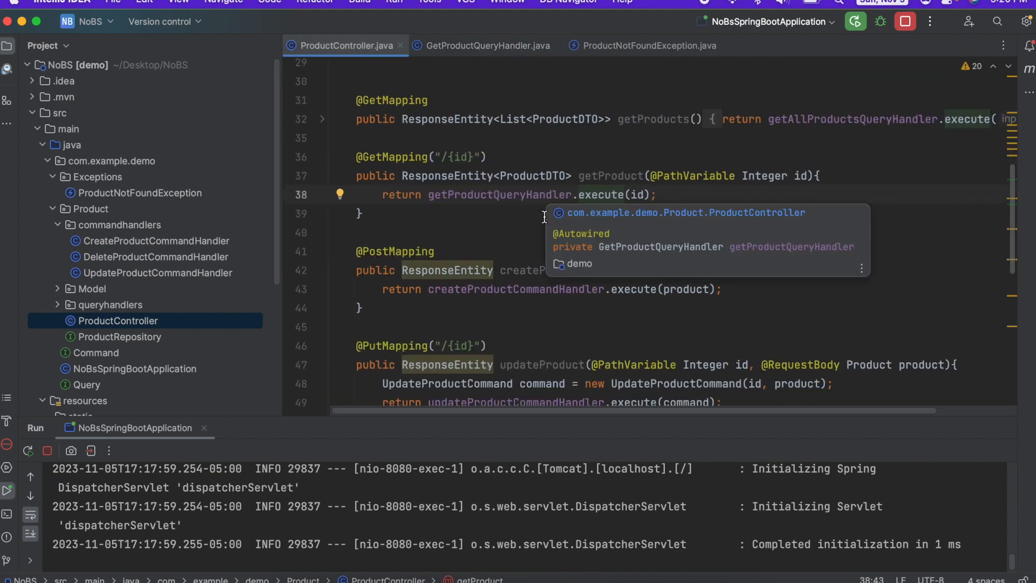
pyautogui.scroll(-3)
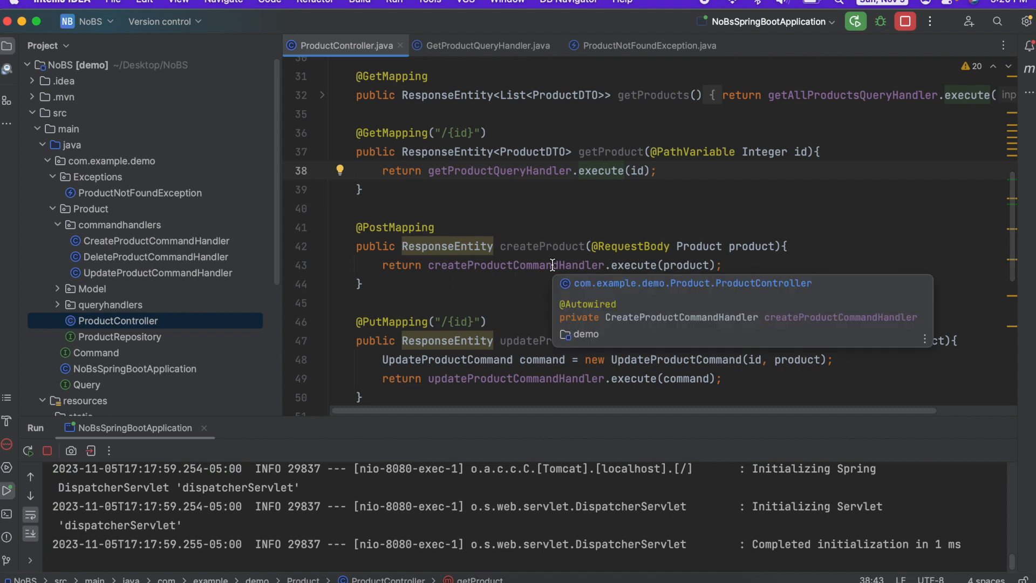
pyautogui.moveTo(641, 266)
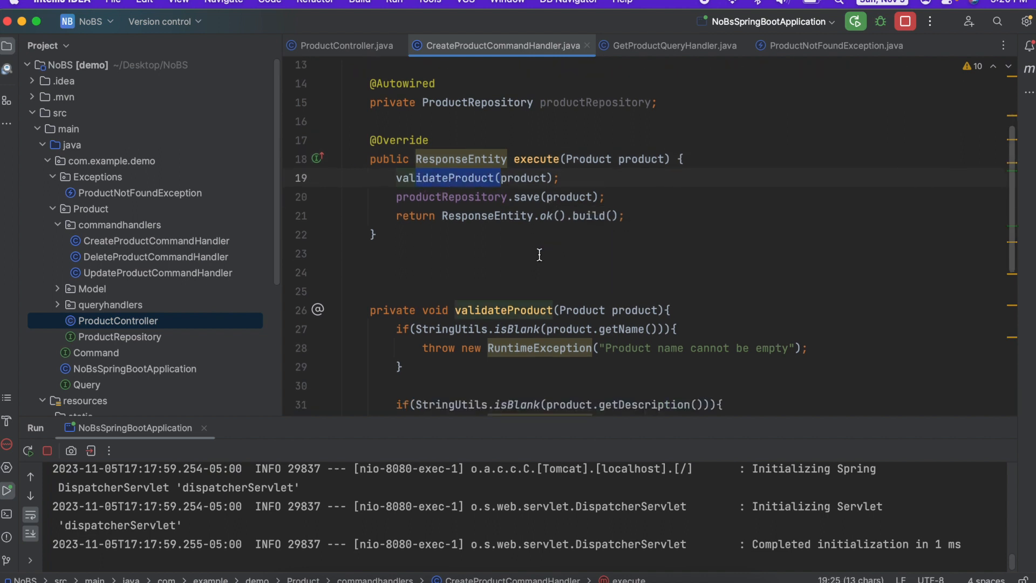
pyautogui.scroll(-3)
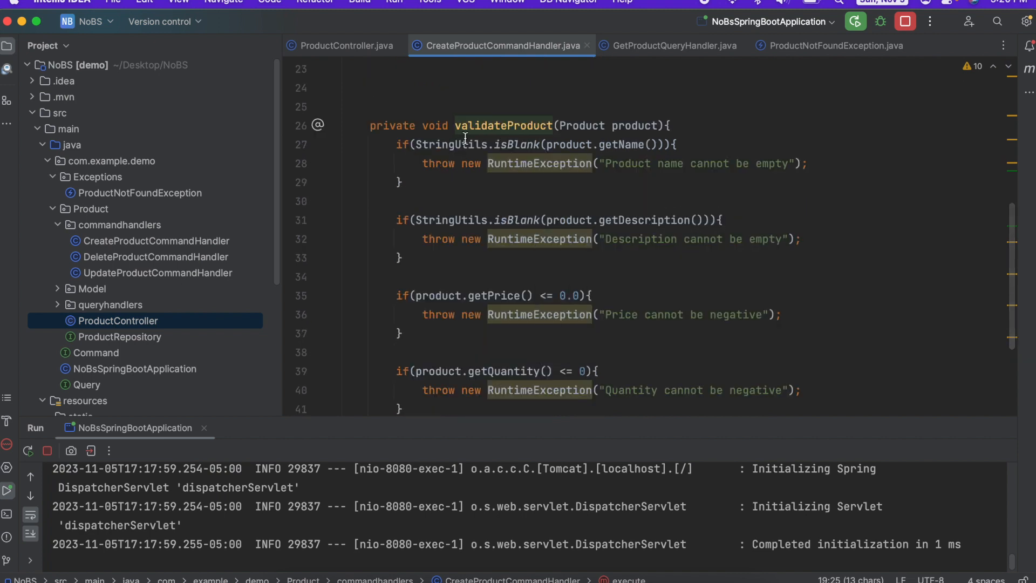
pyautogui.moveTo(651, 144)
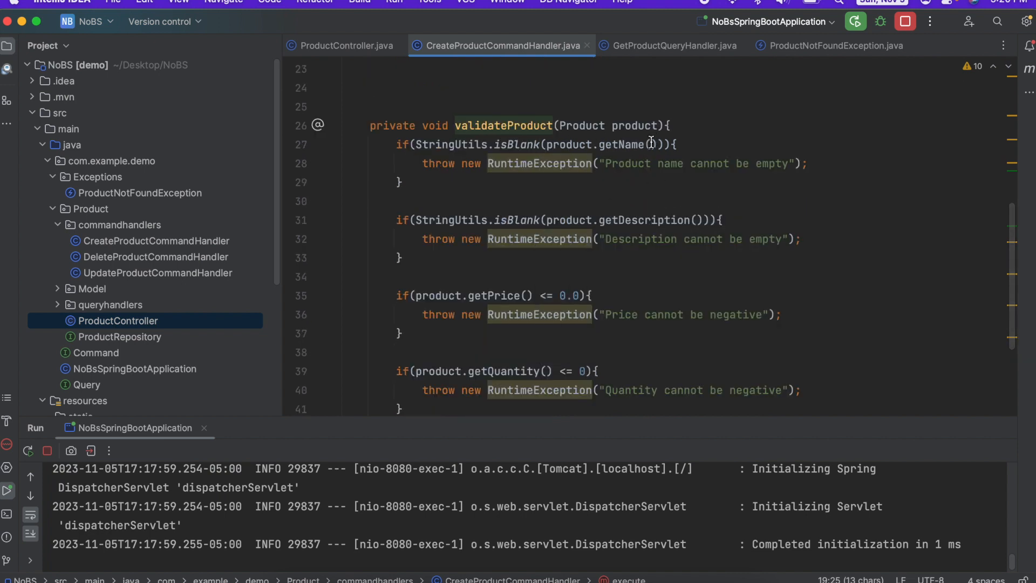
pyautogui.moveTo(649, 346)
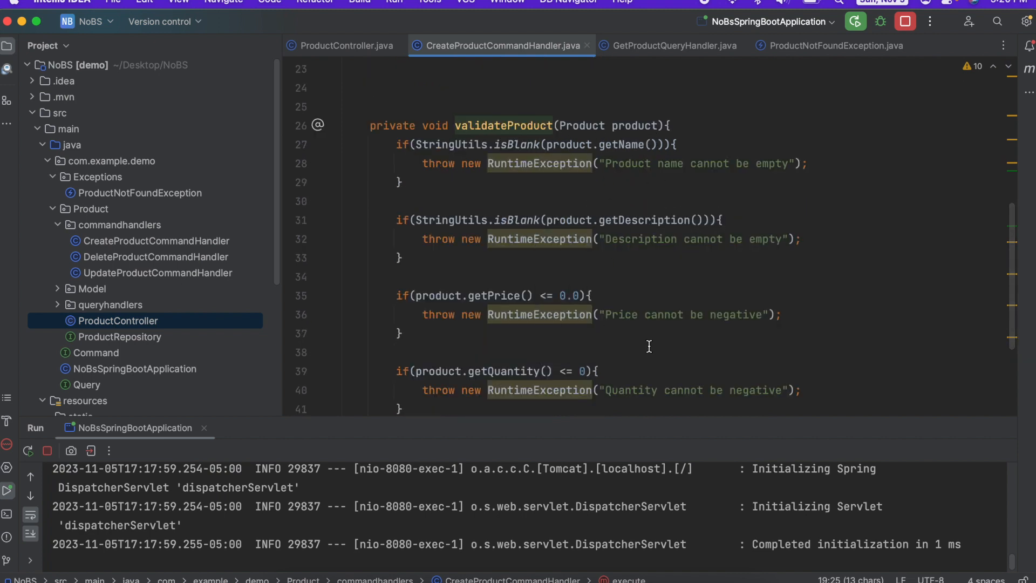
pyautogui.moveTo(544, 227)
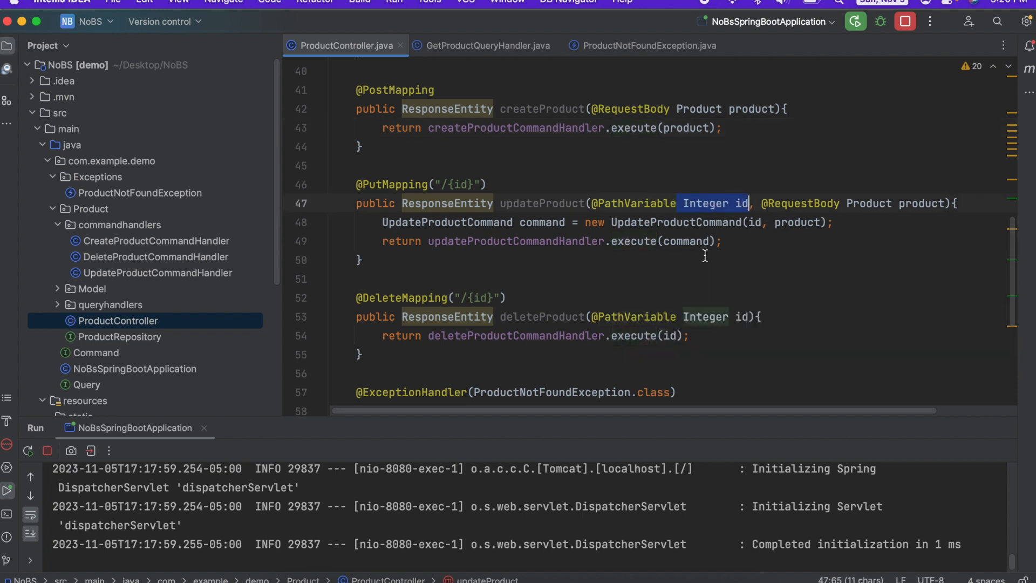
pyautogui.moveTo(634, 241)
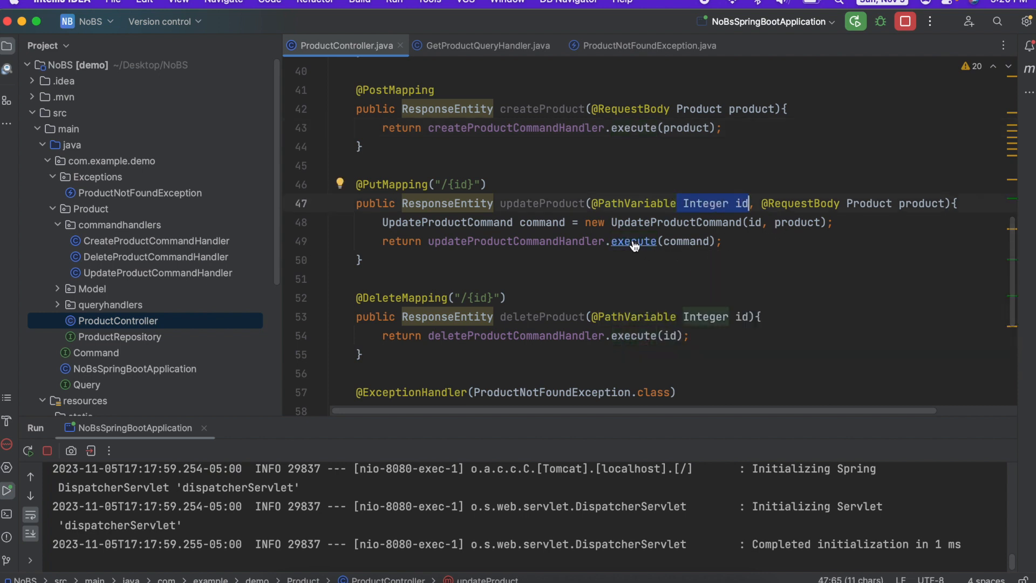
# - Jump into UpdateProductCommandHandler's execute and inspect the UpdateProductCommand fields
pyautogui.click(632, 241)
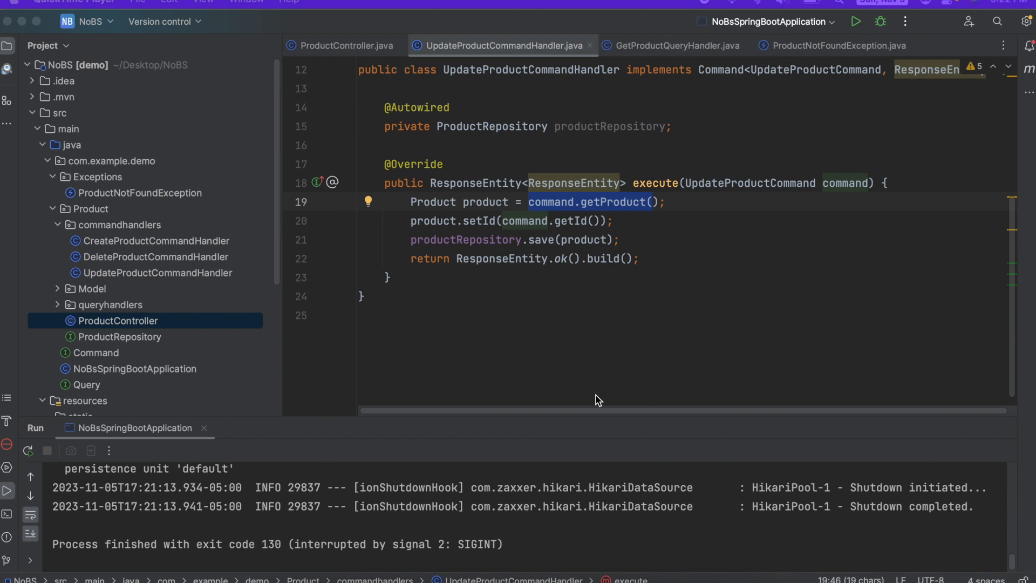
pyautogui.moveTo(728, 190)
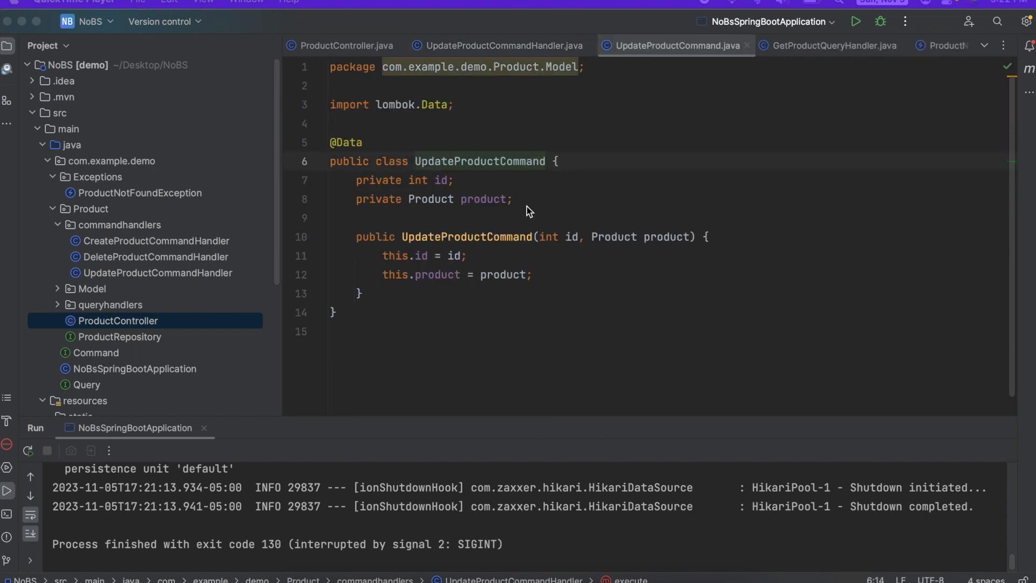
pyautogui.doubleClick(441, 180)
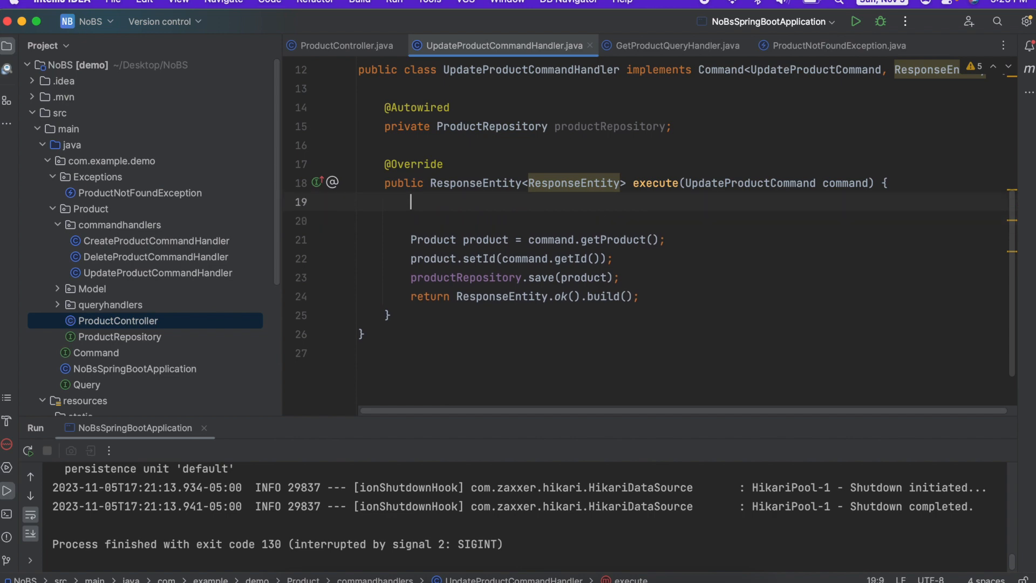
# - Add Optional<Product> optionalProduct = productRepository.findById(command.getId()) to the update handler
pyautogui.write('Optional<>')
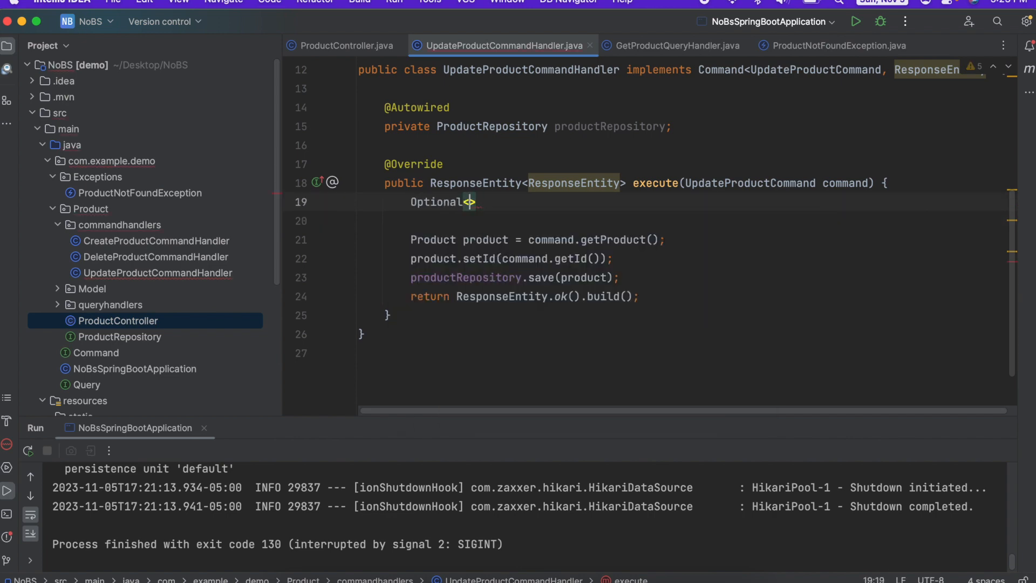
pyautogui.write('<Product>')
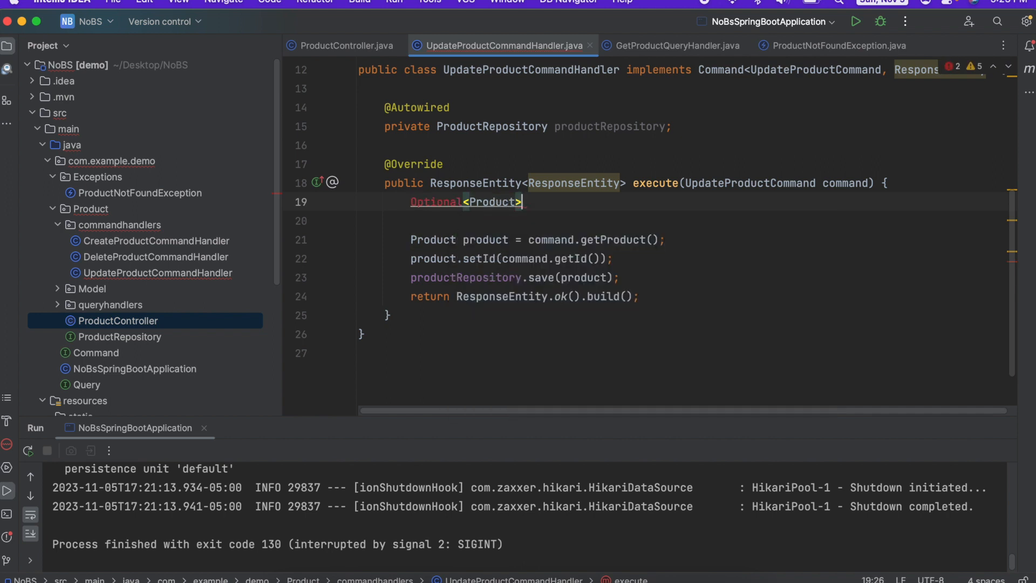
pyautogui.write('optionalPro')
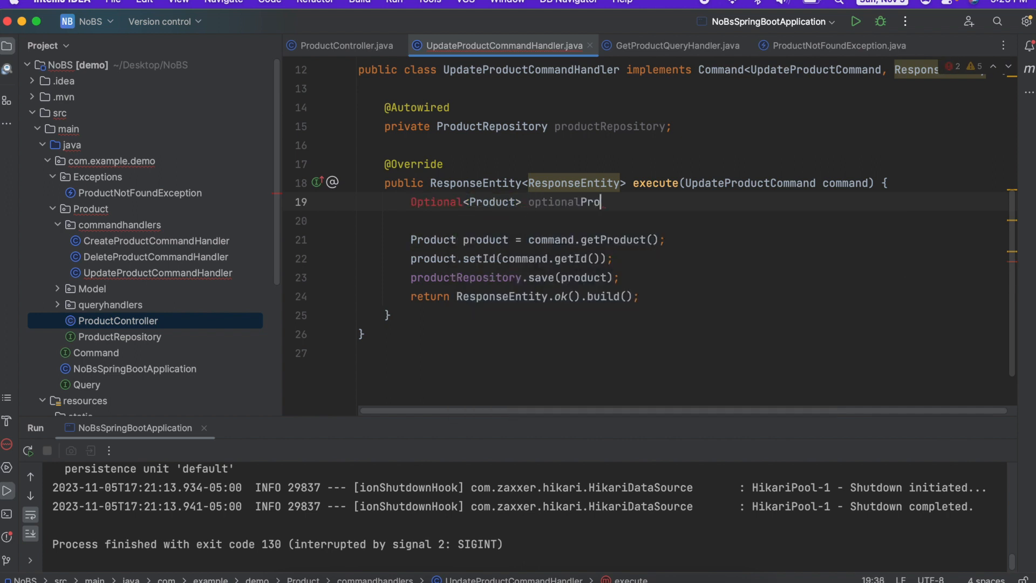
pyautogui.write('duct')
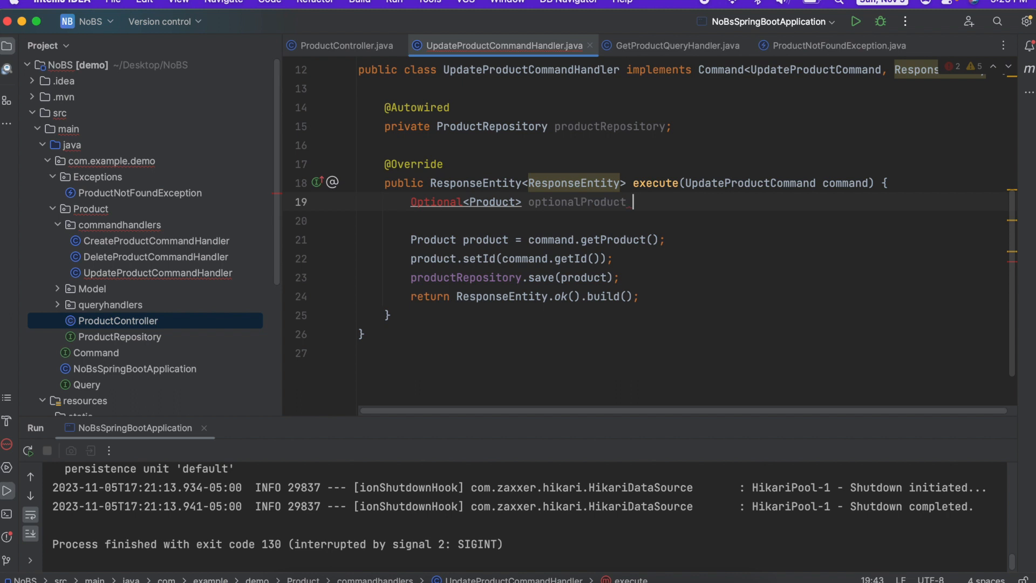
pyautogui.write('=')
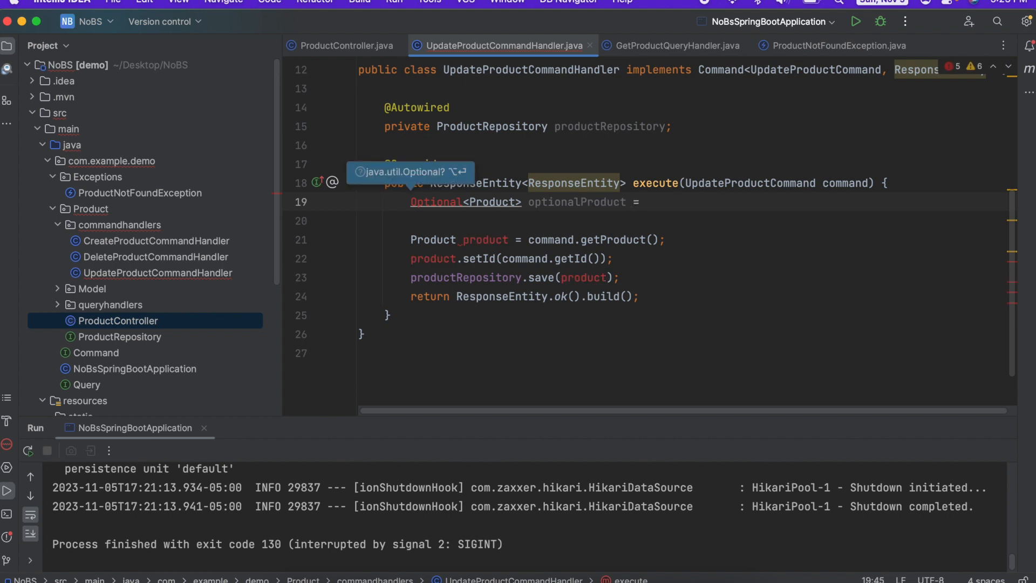
pyautogui.write('productRepository')
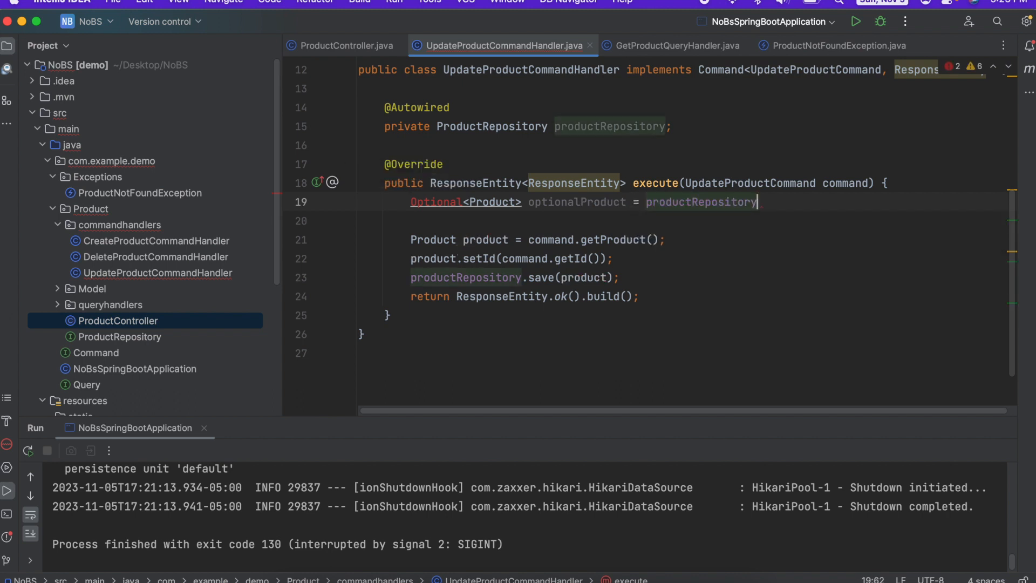
pyautogui.write('.findById(command.getId());')
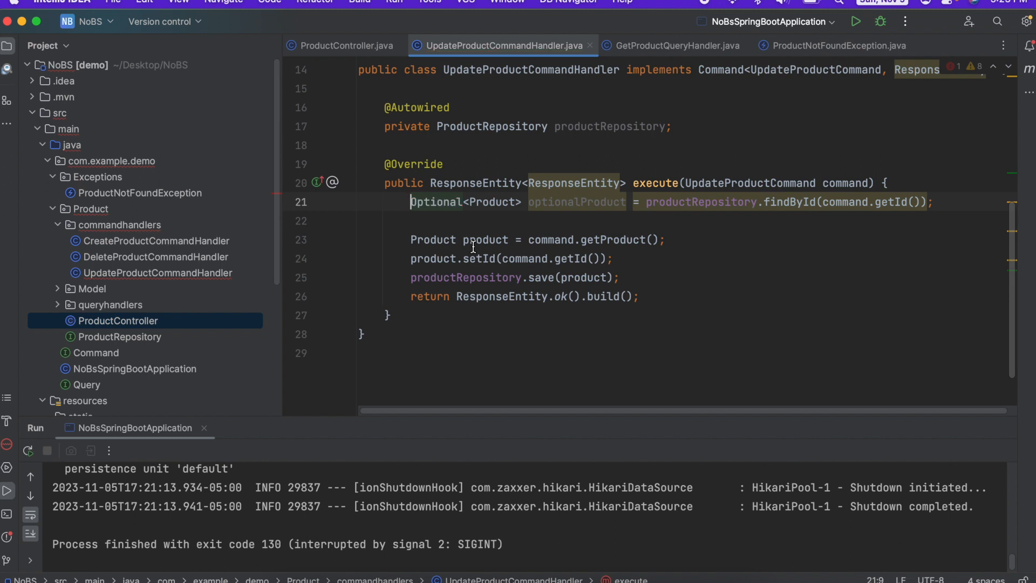
# - Throw new ProductNotFoundException when optionalProduct.isEmpty() in the update handler
pyautogui.write('i')
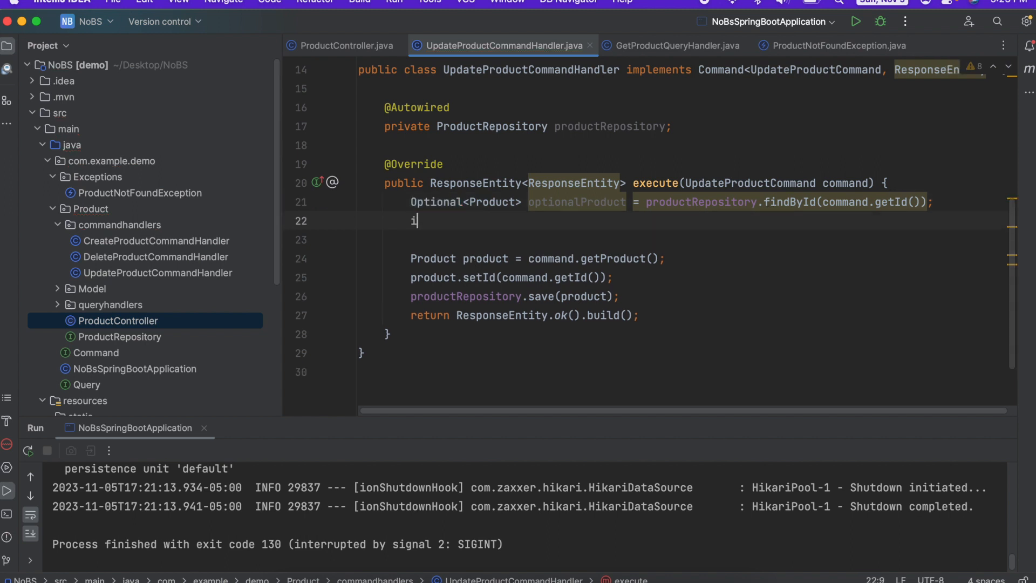
pyautogui.write('f(optionalProduct.isEmpty(')
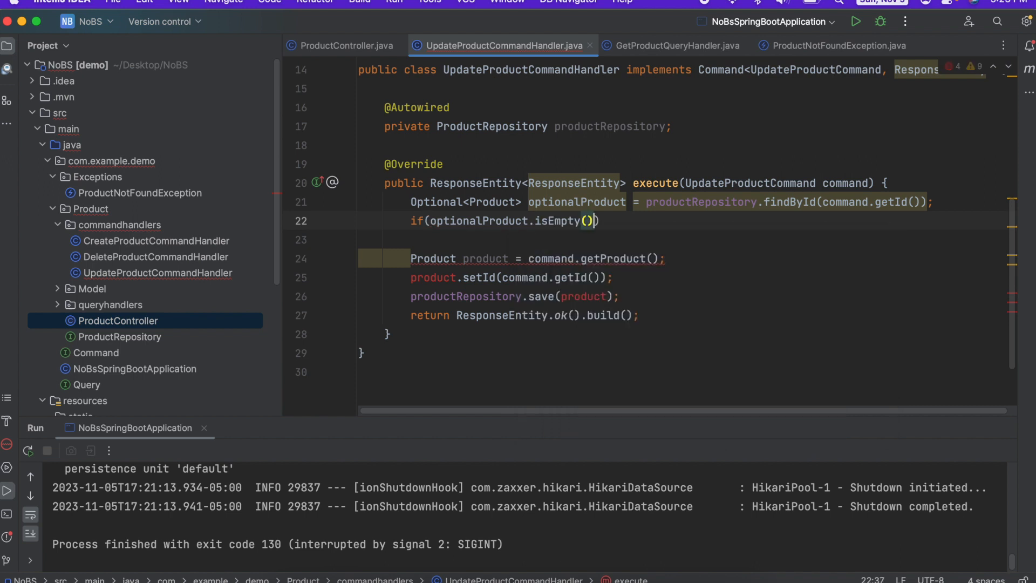
pyautogui.write('{')
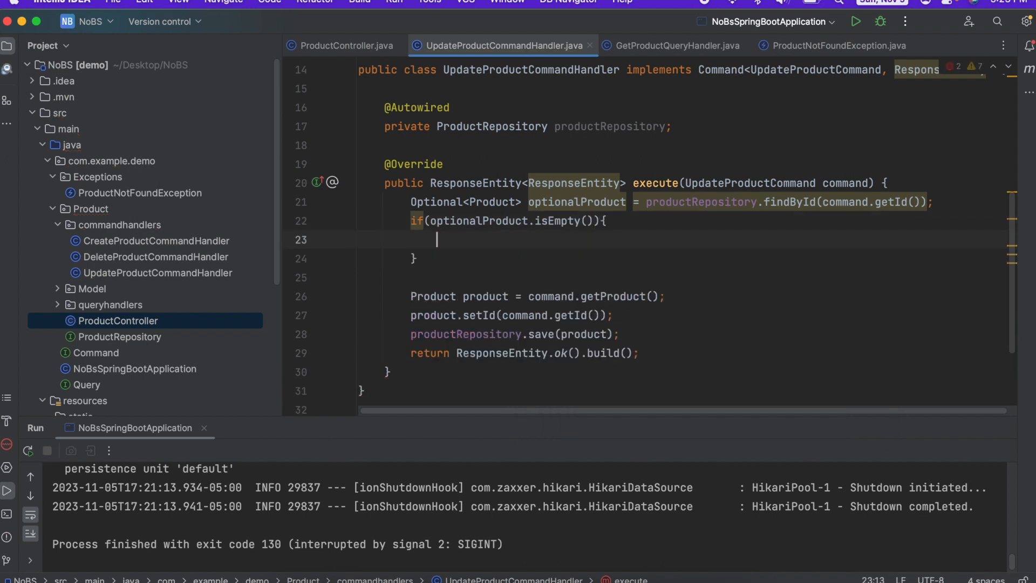
pyautogui.write('throw')
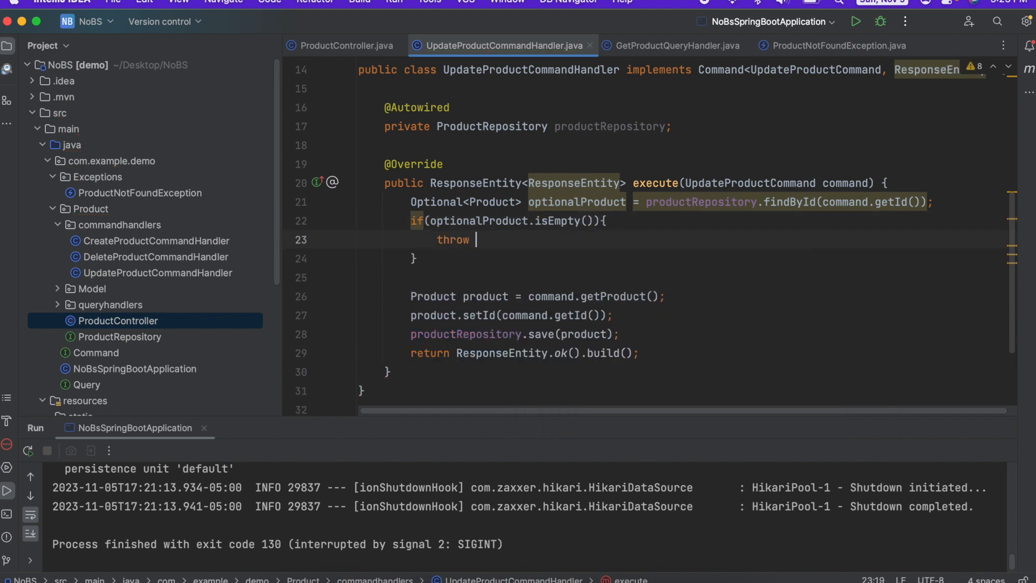
pyautogui.write('new Pro')
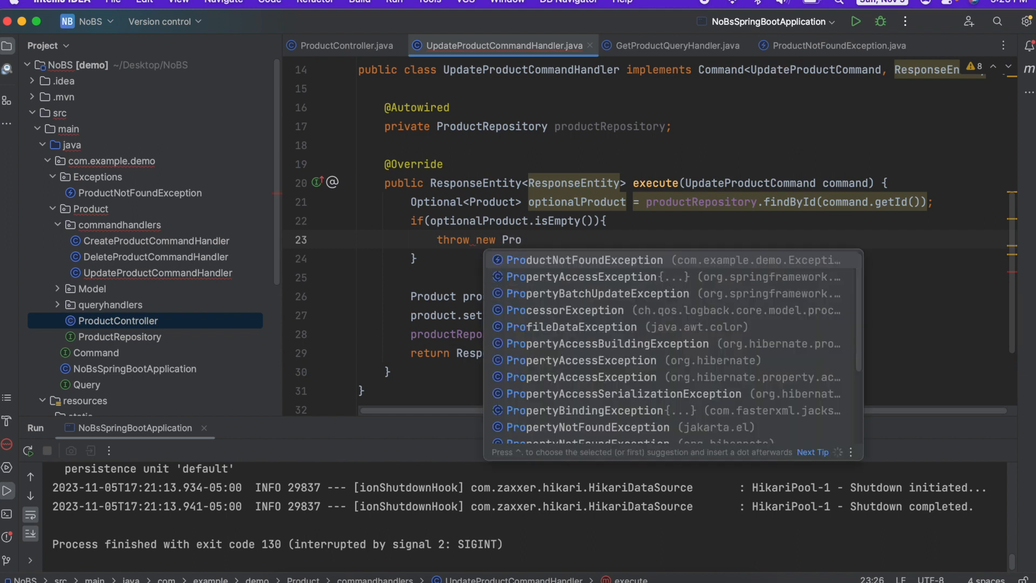
pyautogui.click(583, 260)
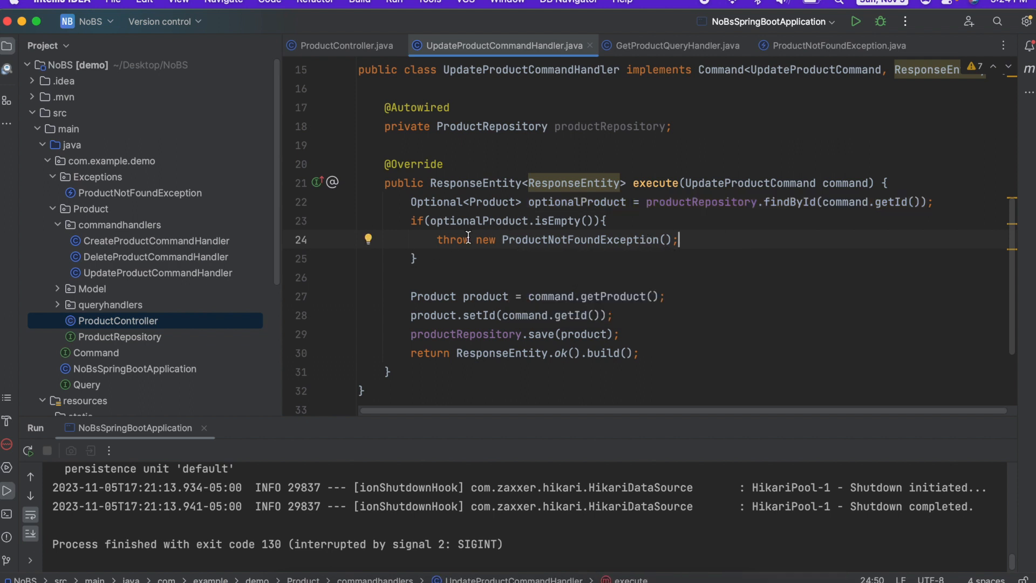
pyautogui.scroll(-3)
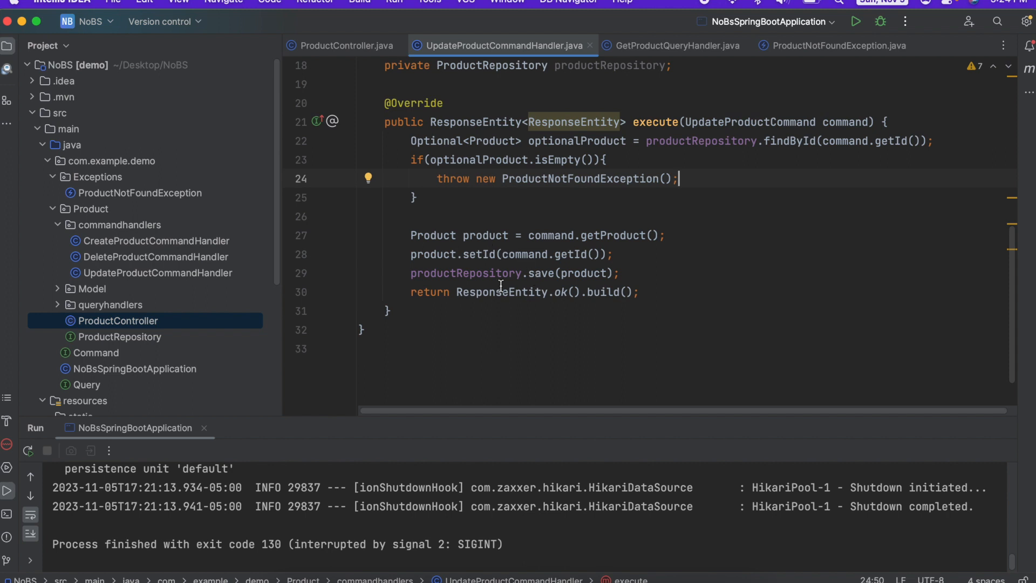
pyautogui.moveTo(594, 306)
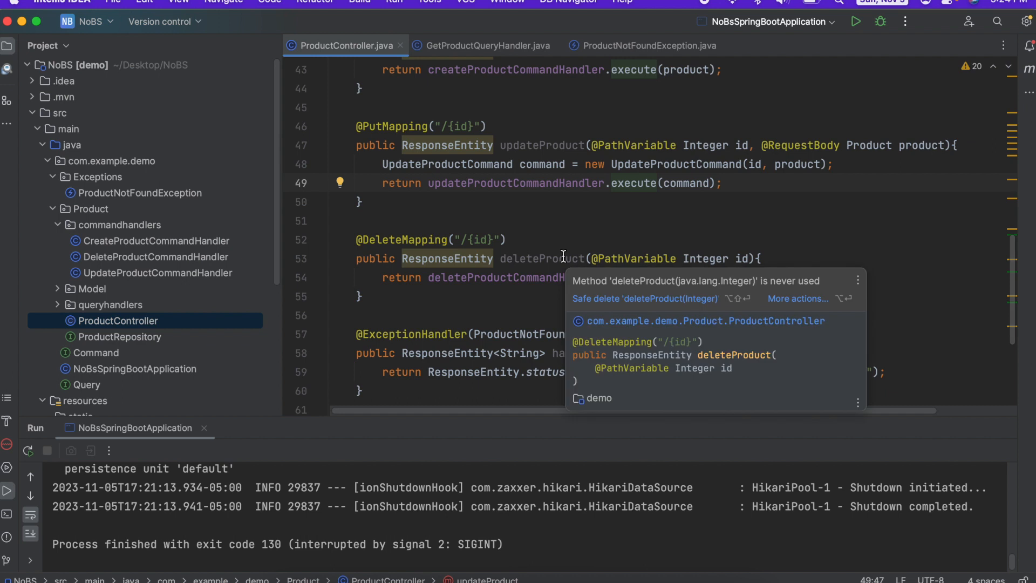
# - In DeleteProductCommandHandler add Optional<Product> optionalProduct = productRepository.findById(id)
pyautogui.doubleClick(539, 258)
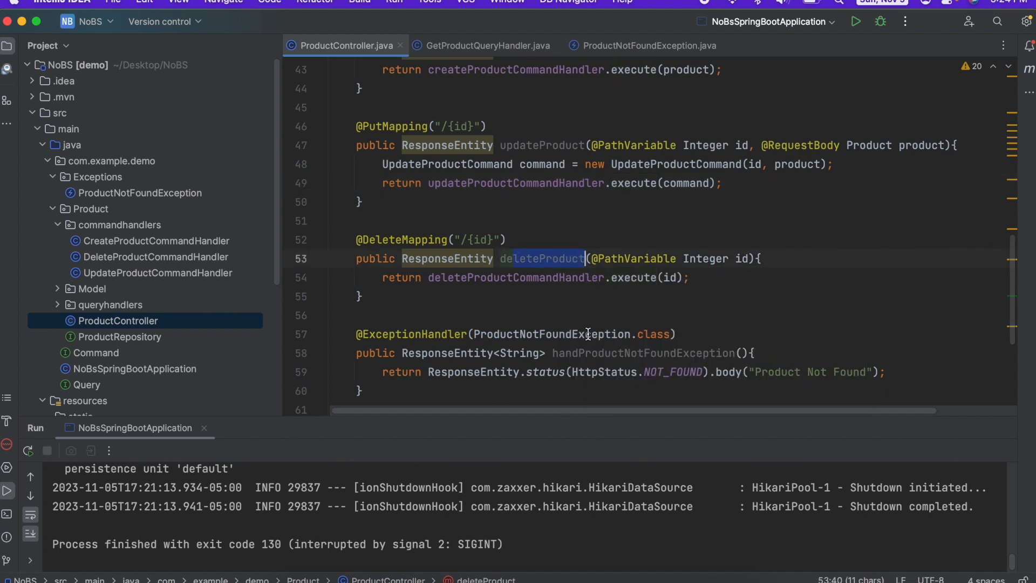
pyautogui.moveTo(623, 298)
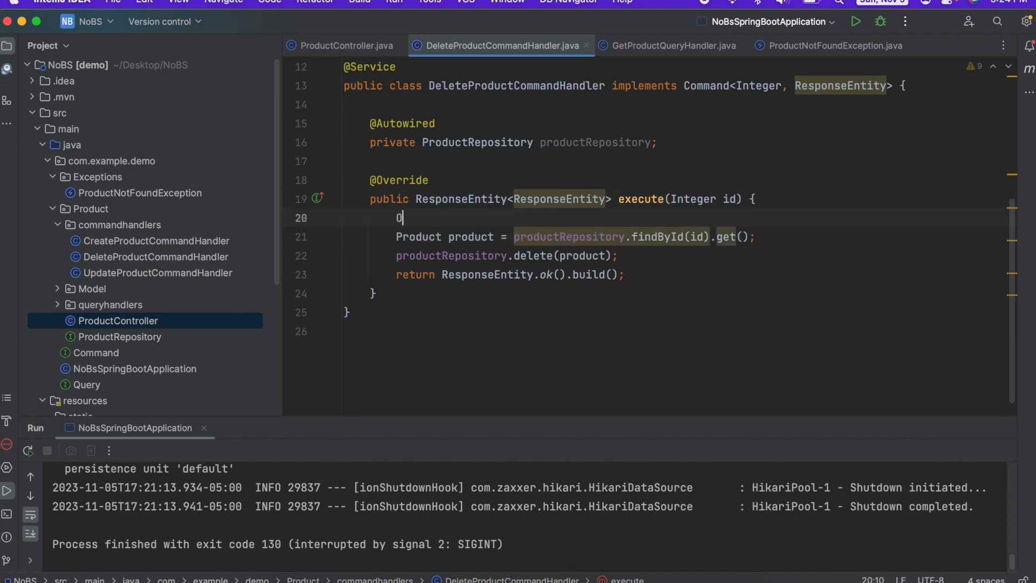
pyautogui.write('Optional<Product> optionalProduct =')
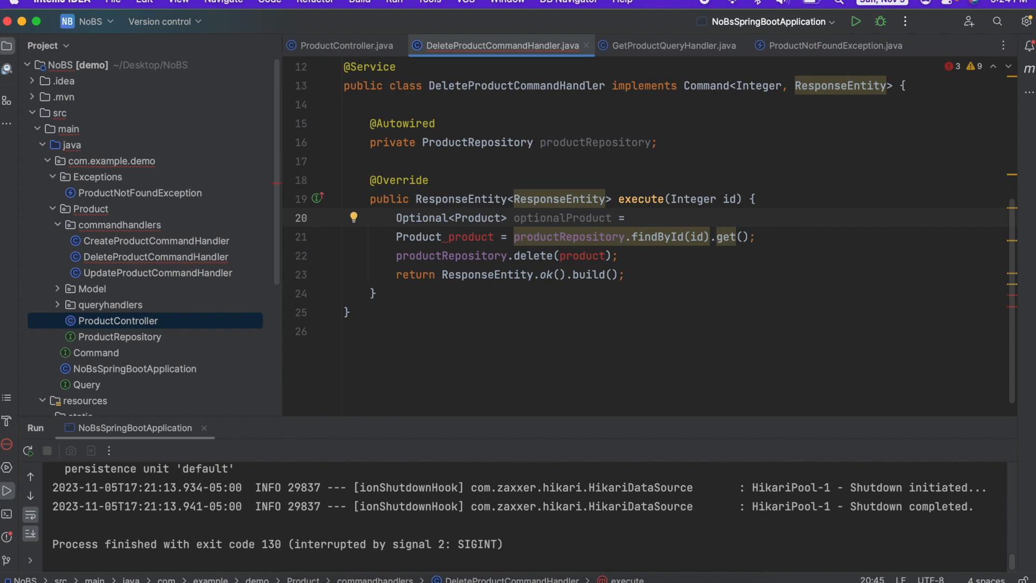
pyautogui.write('productRepository')
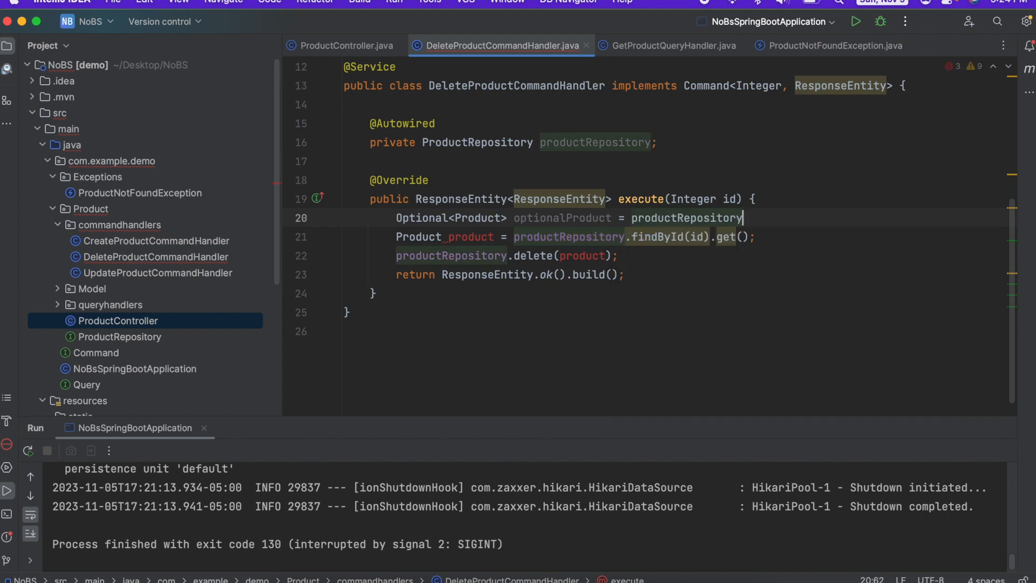
pyautogui.write('.findById()')
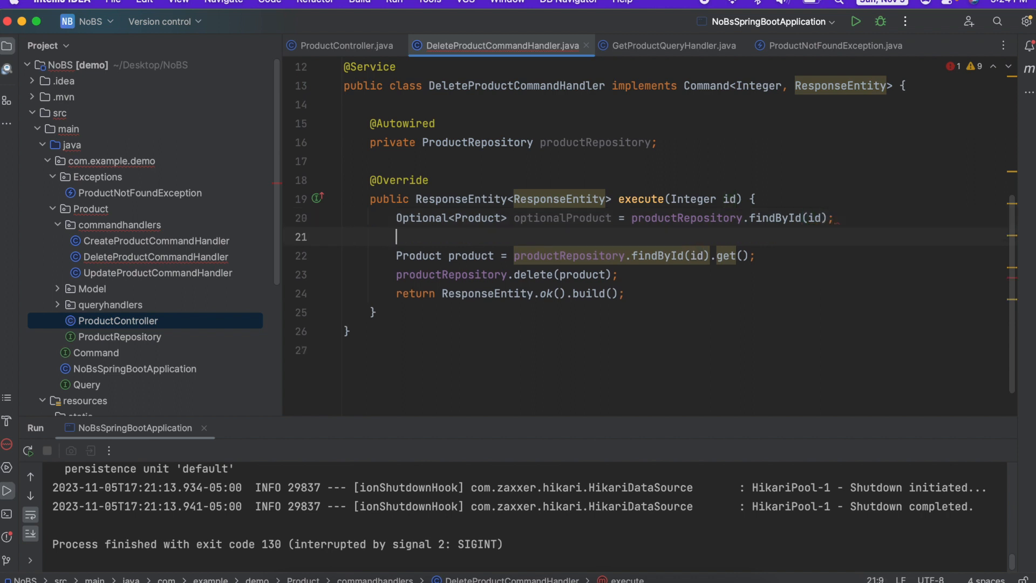
# - Throw new ProductNotFoundException when optionalProduct.isEmpty(), then select the lookup, delete and return lines
pyautogui.write('if(o')
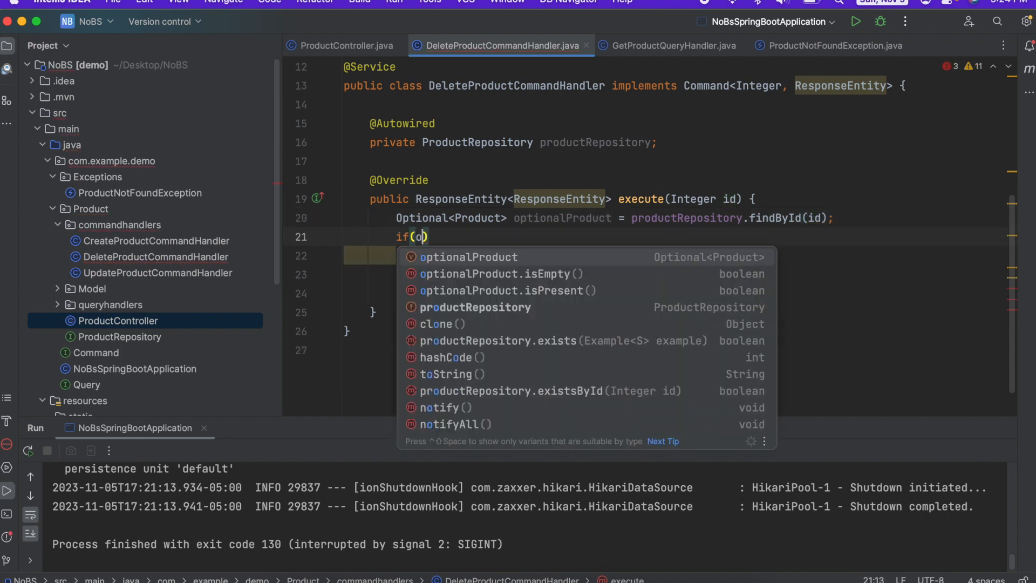
pyautogui.press('Down')
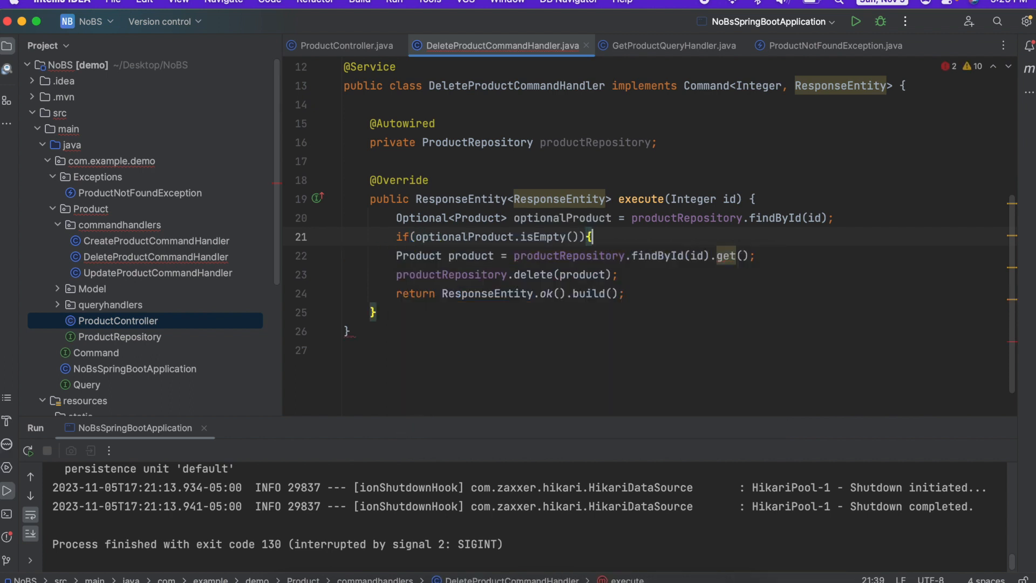
pyautogui.write('throw new ProductNotFoundException(')
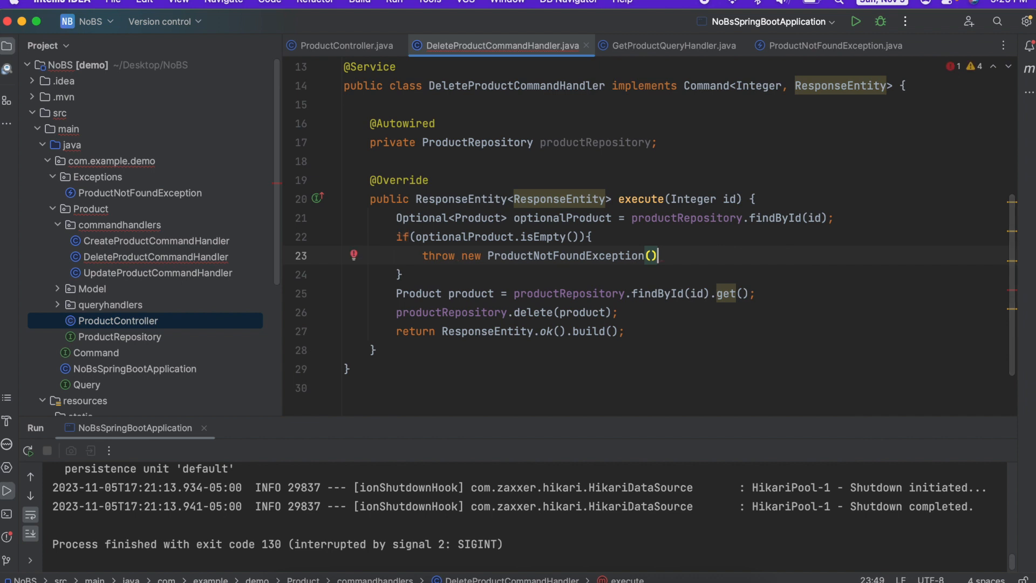
pyautogui.write(';')
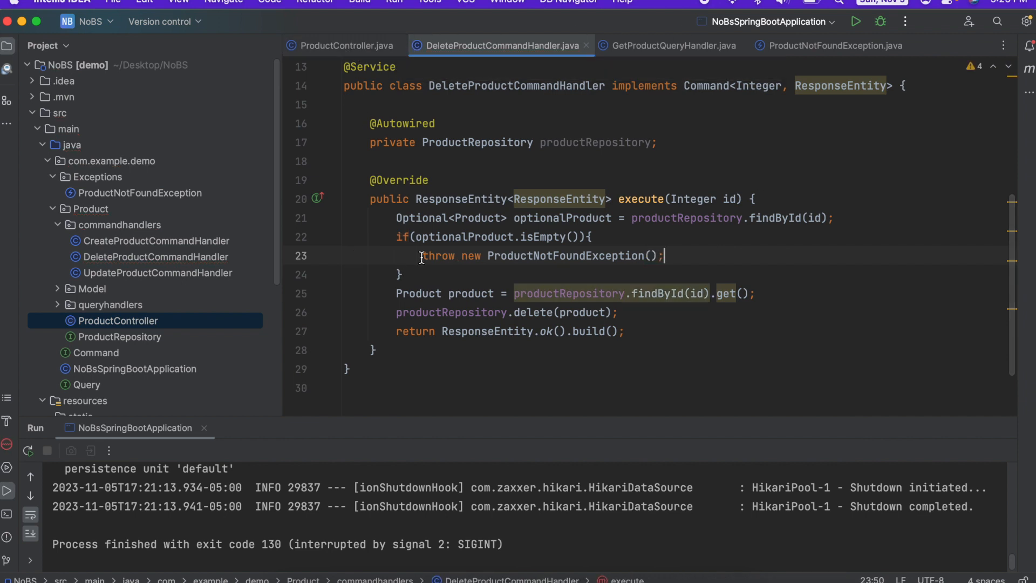
pyautogui.moveTo(396, 294); pyautogui.dragTo(624, 331)
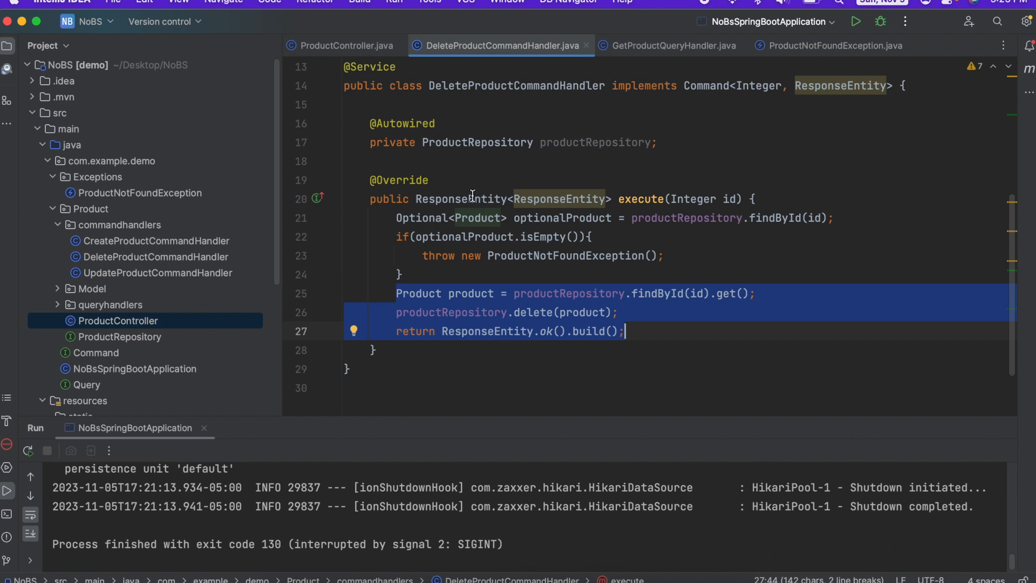
pyautogui.click(346, 46)
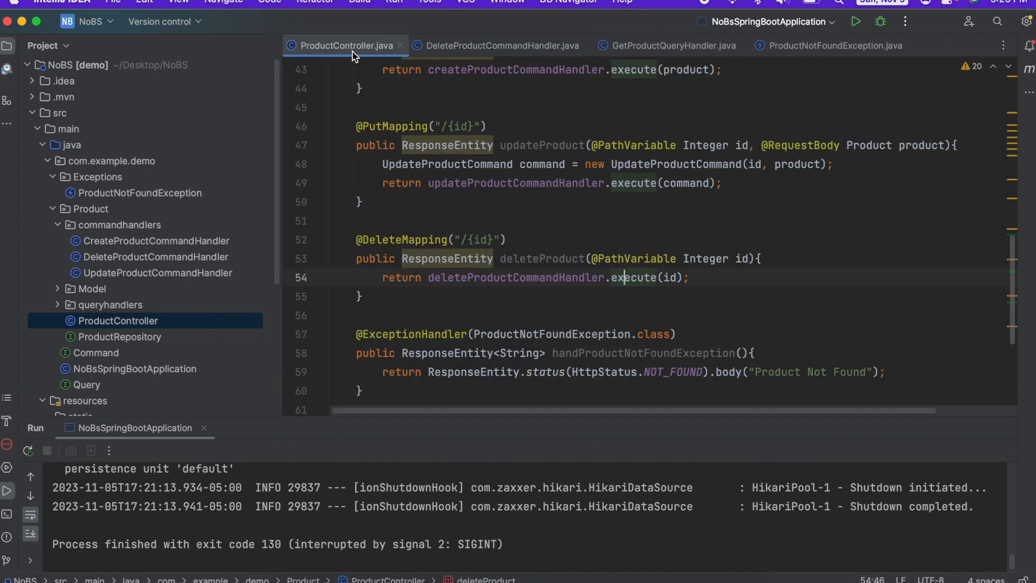
pyautogui.moveTo(443, 224)
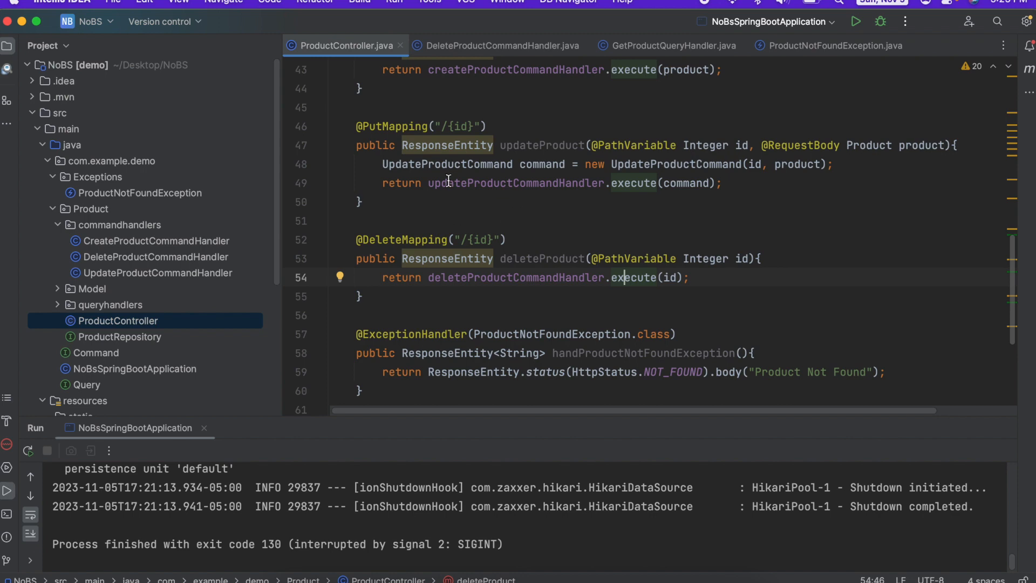
pyautogui.click(855, 21)
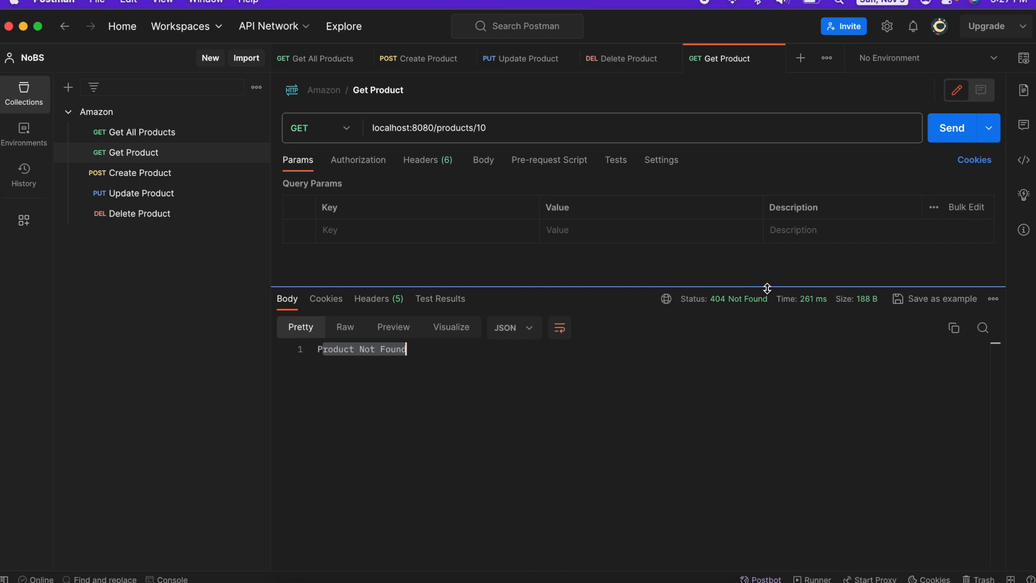
pyautogui.moveTo(707, 89)
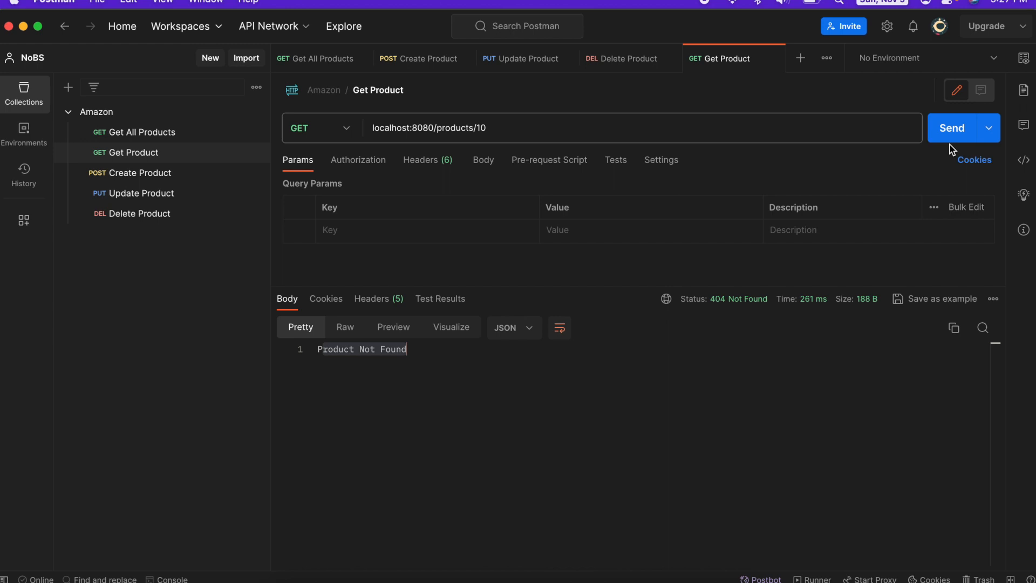
# - Resend the Get and Delete requests for product 10 and see 404 'Product Not Found'
pyautogui.click(951, 128)
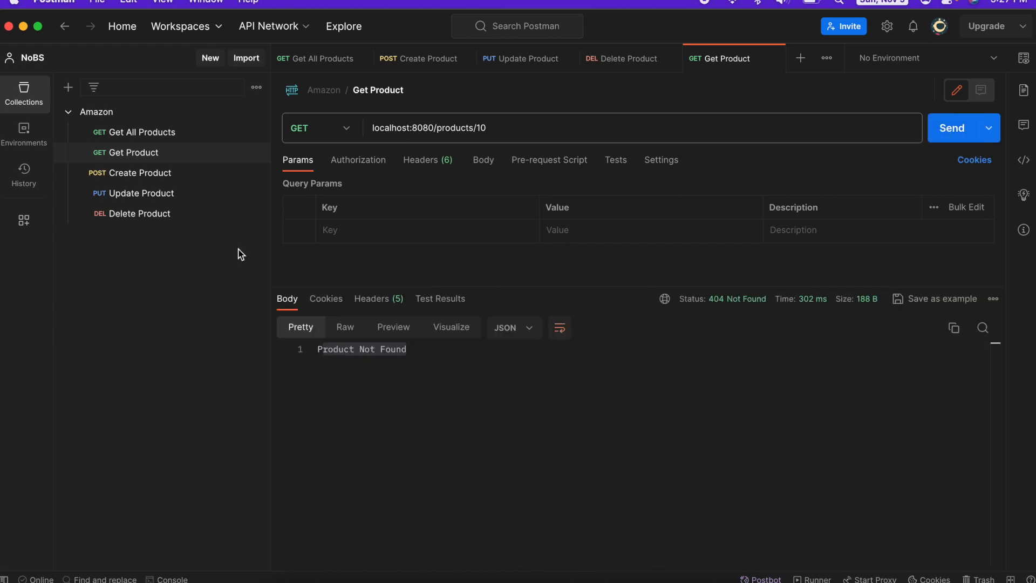
pyautogui.moveTo(139, 213)
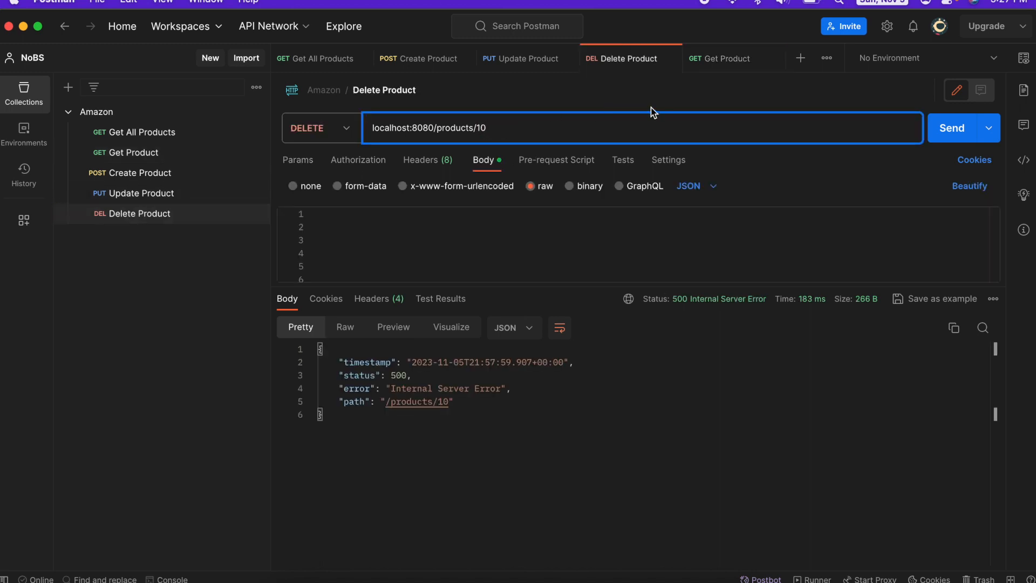
pyautogui.click(951, 128)
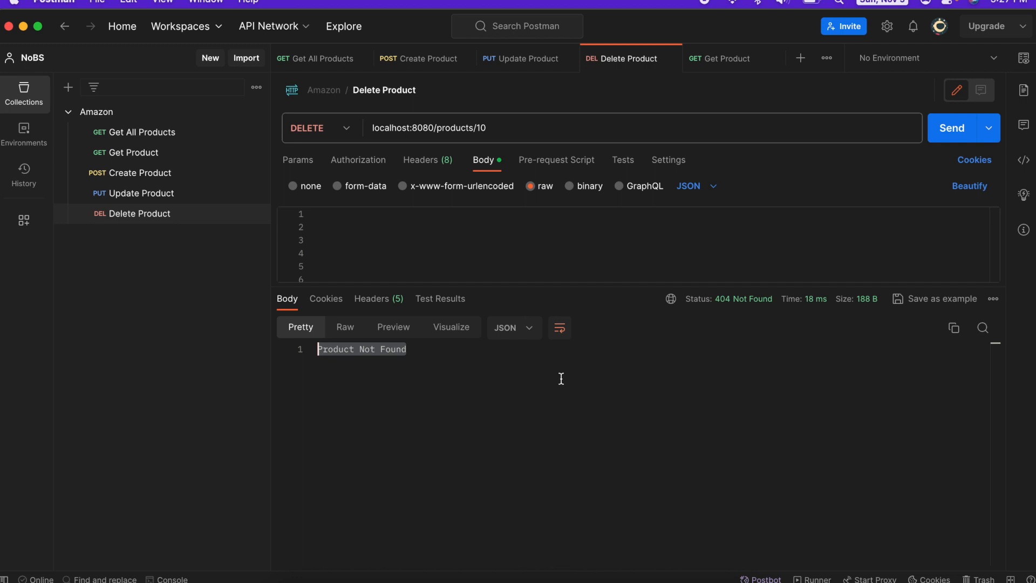
pyautogui.moveTo(188, 193)
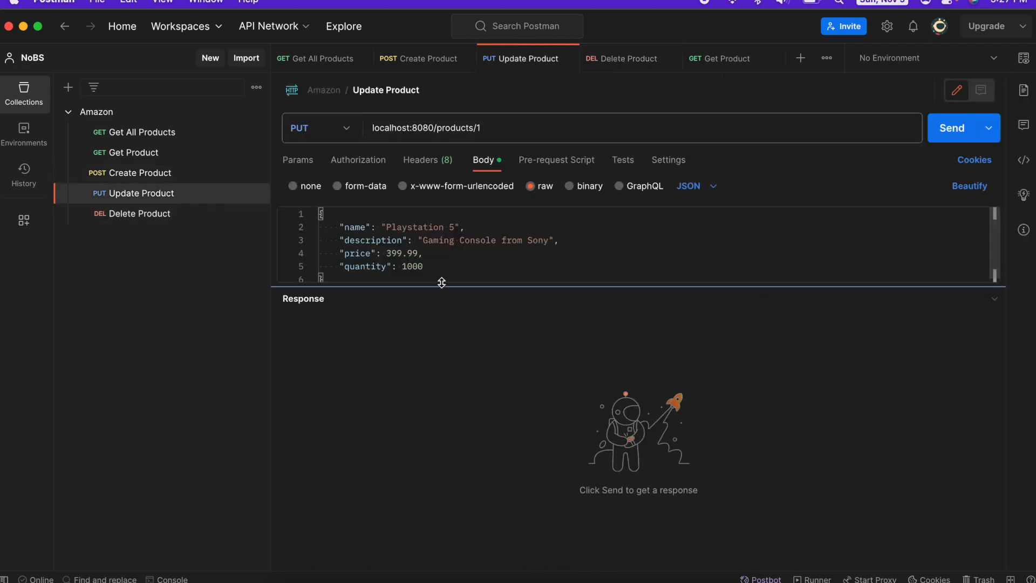
# - Send the Update request for product 10 and highlight its 404 'Product Not Found' body
pyautogui.moveTo(440, 282); pyautogui.dragTo(440, 380)
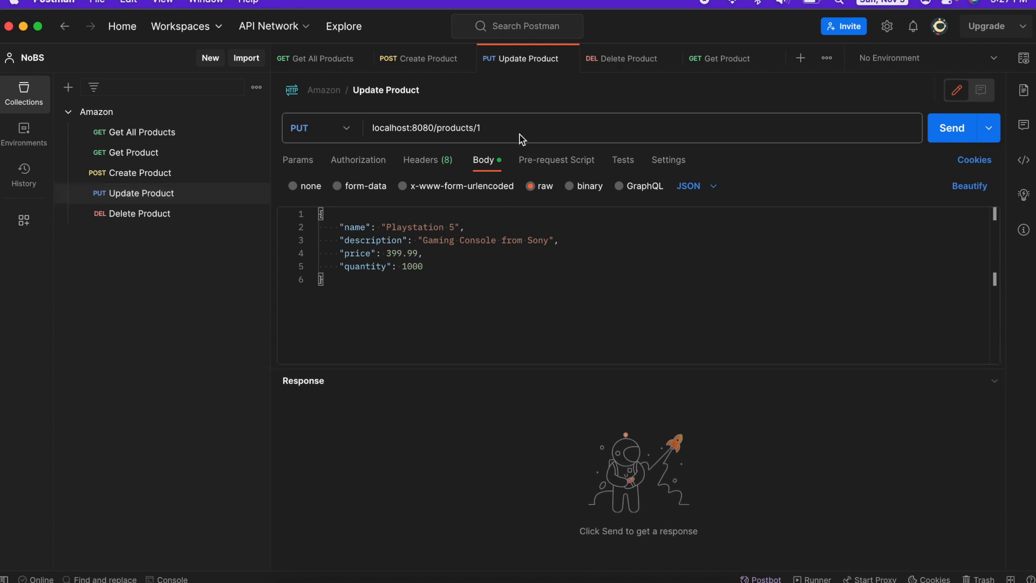
pyautogui.click(504, 127)
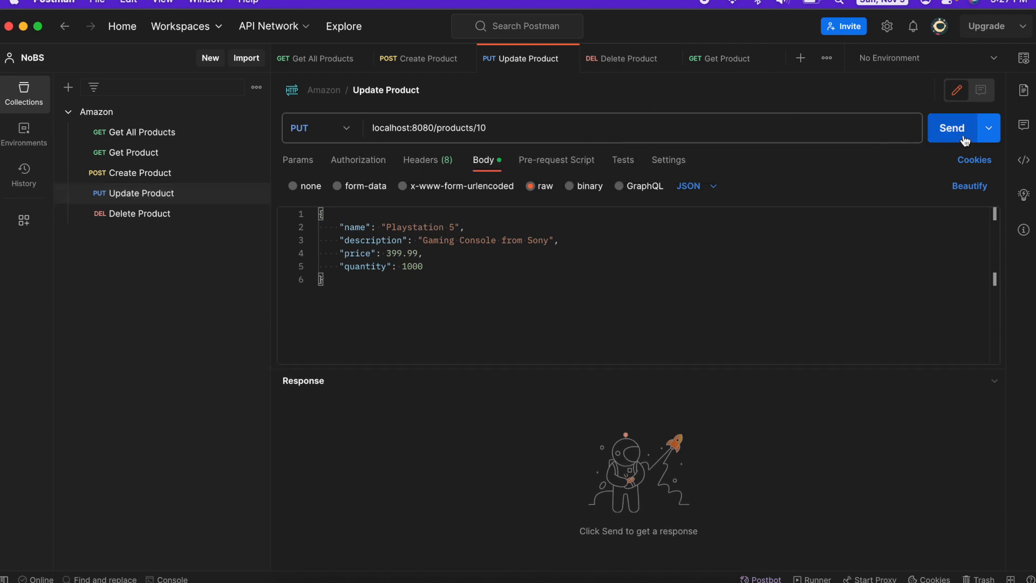
pyautogui.click(951, 127)
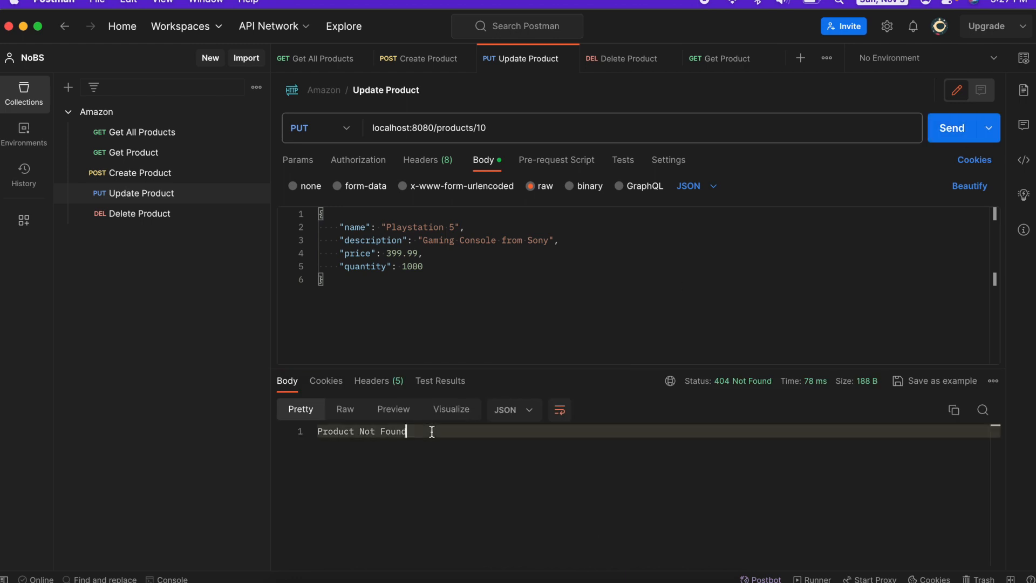
pyautogui.doubleClick(360, 431)
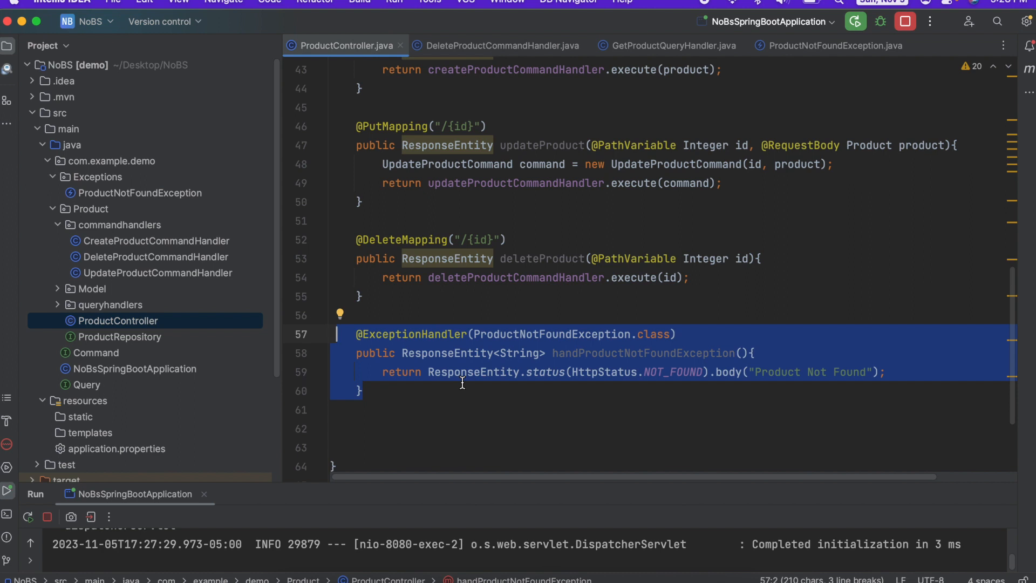
pyautogui.moveTo(411, 396)
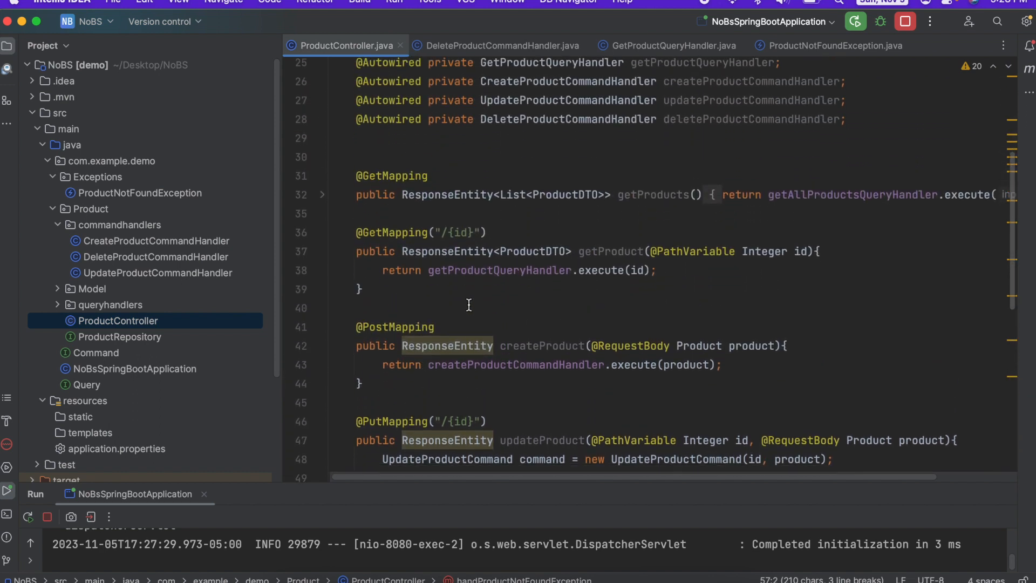
# - Scroll ProductController, then highlight 'Product name cannot be empty' in CreateProductCommandHandler
pyautogui.scroll(-3)
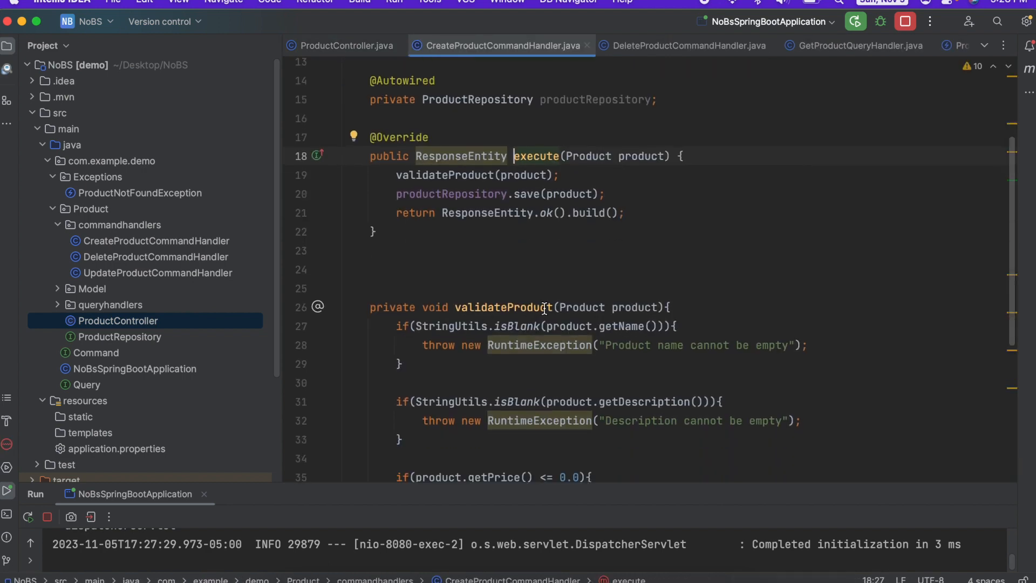
pyautogui.scroll(-3)
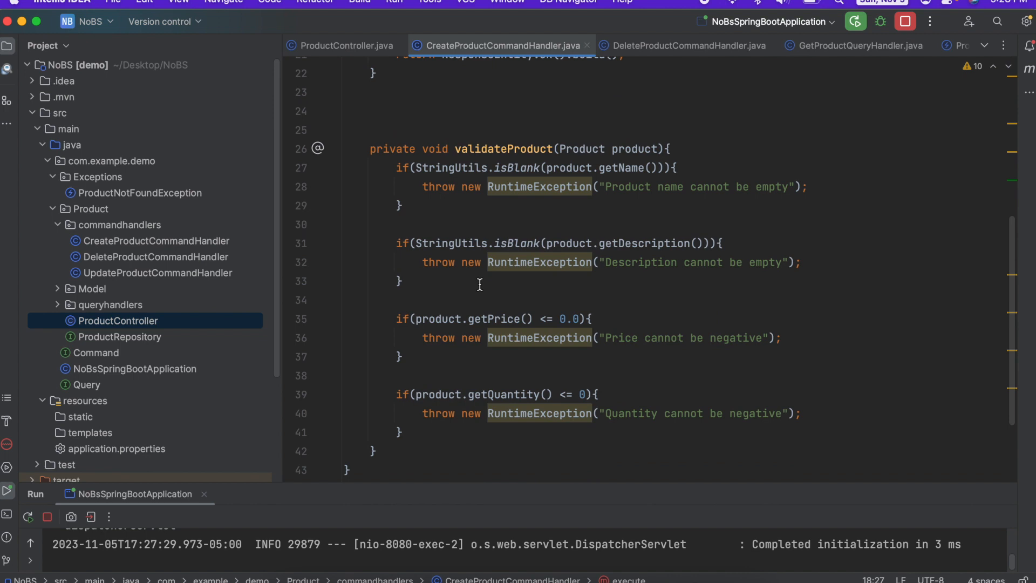
pyautogui.moveTo(391, 167)
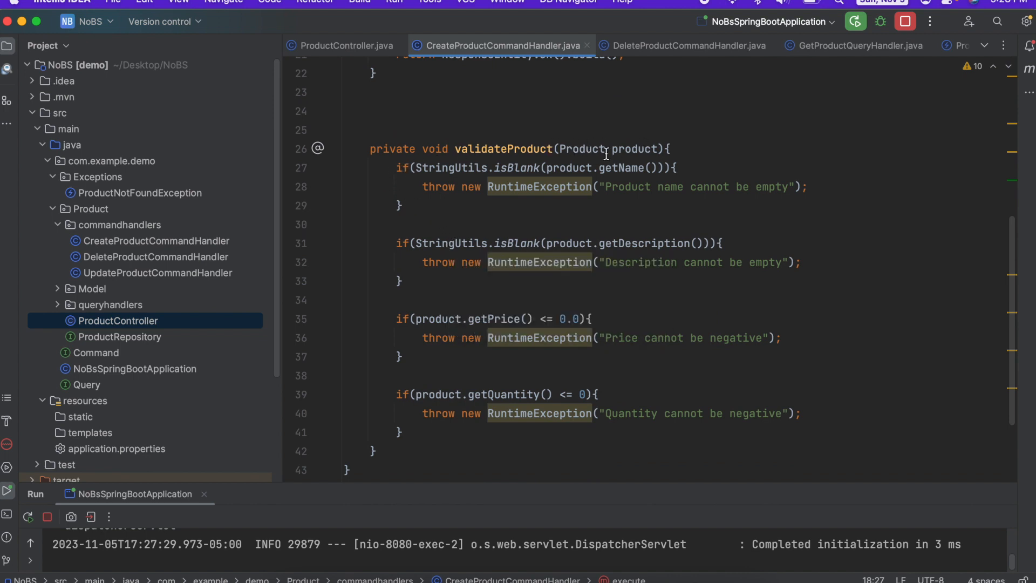
pyautogui.moveTo(626, 193)
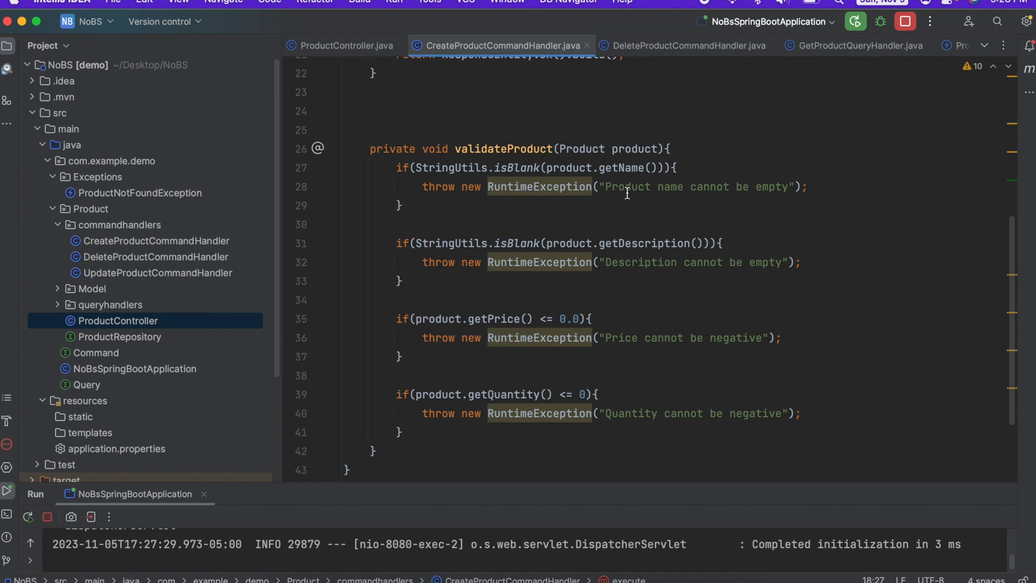
pyautogui.moveTo(604, 187); pyautogui.dragTo(756, 186)
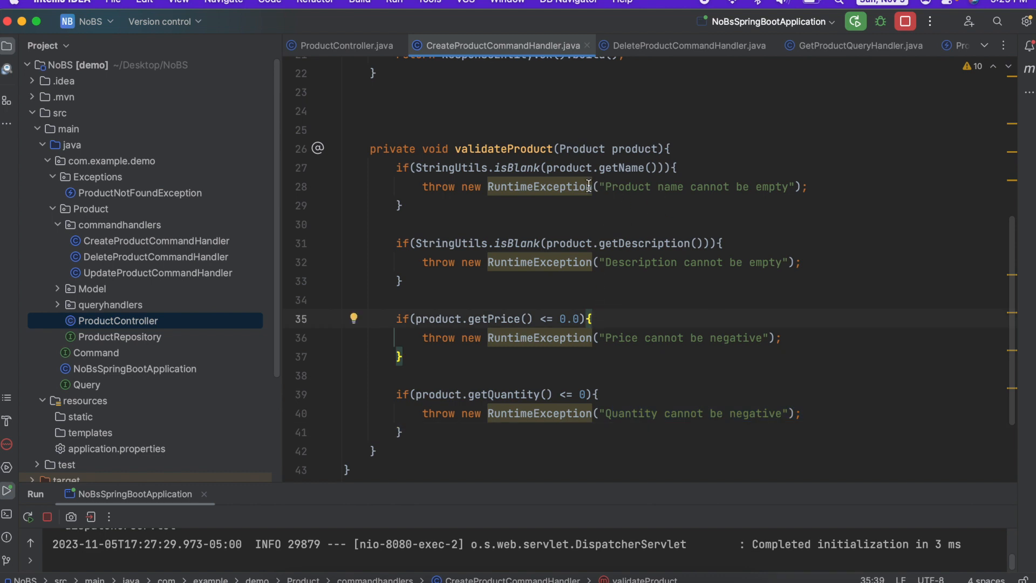
pyautogui.moveTo(596, 222)
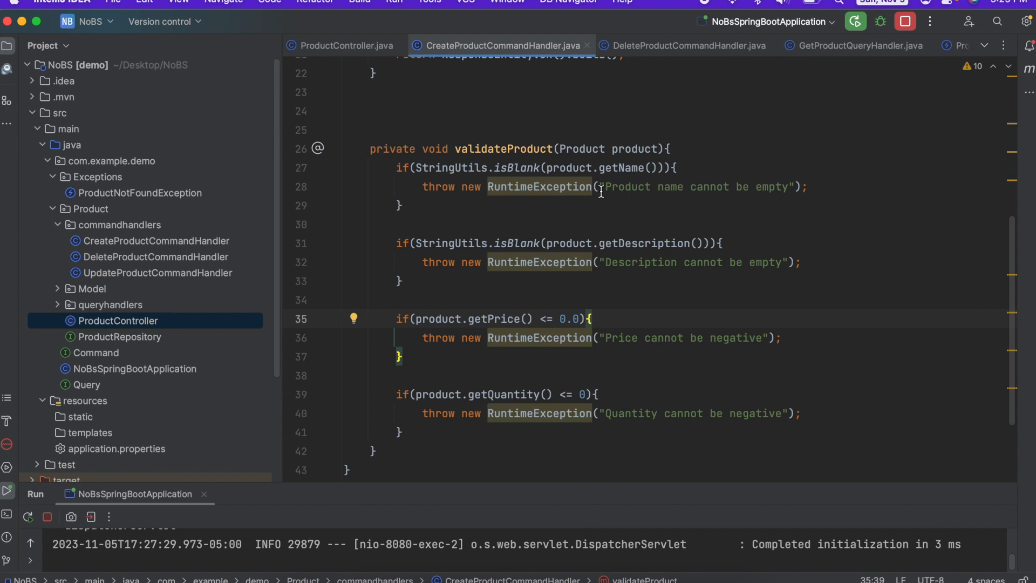
pyautogui.moveTo(533, 211)
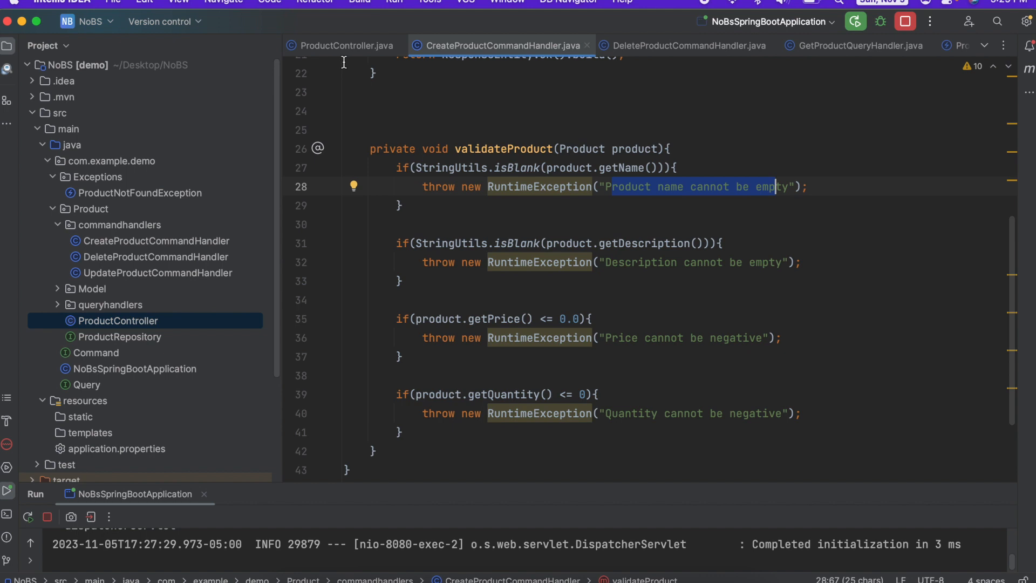
# - Add the comment '//4 more exceptions to handle' below the Product Not Found handler
pyautogui.click(341, 45)
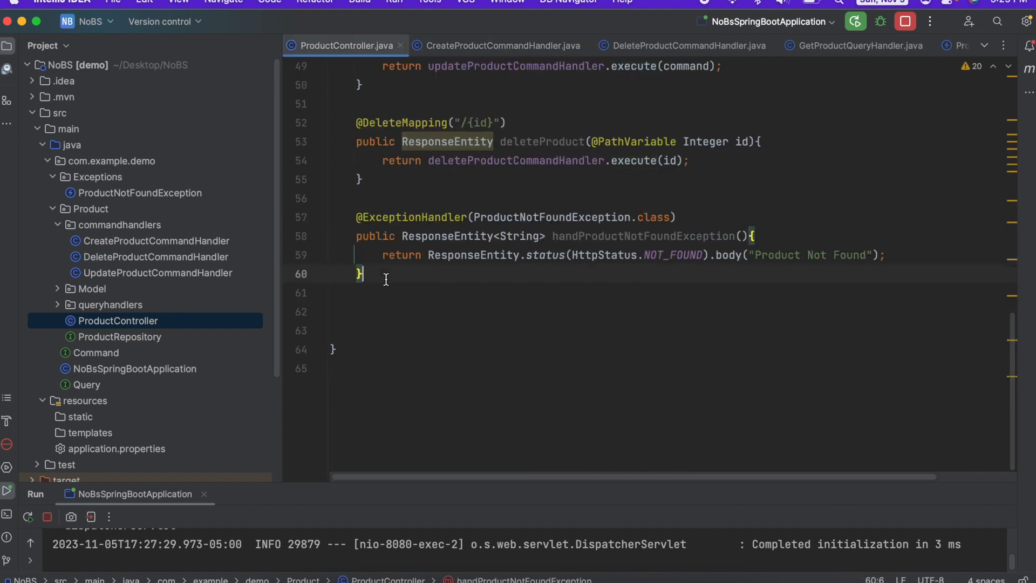
pyautogui.write('//')
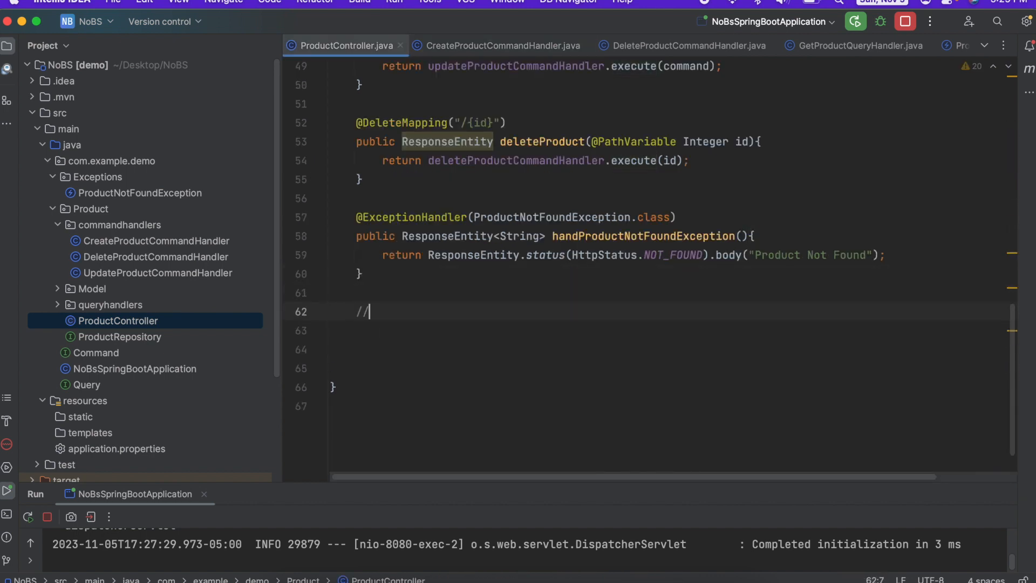
pyautogui.write('4 more exceptions to handl')
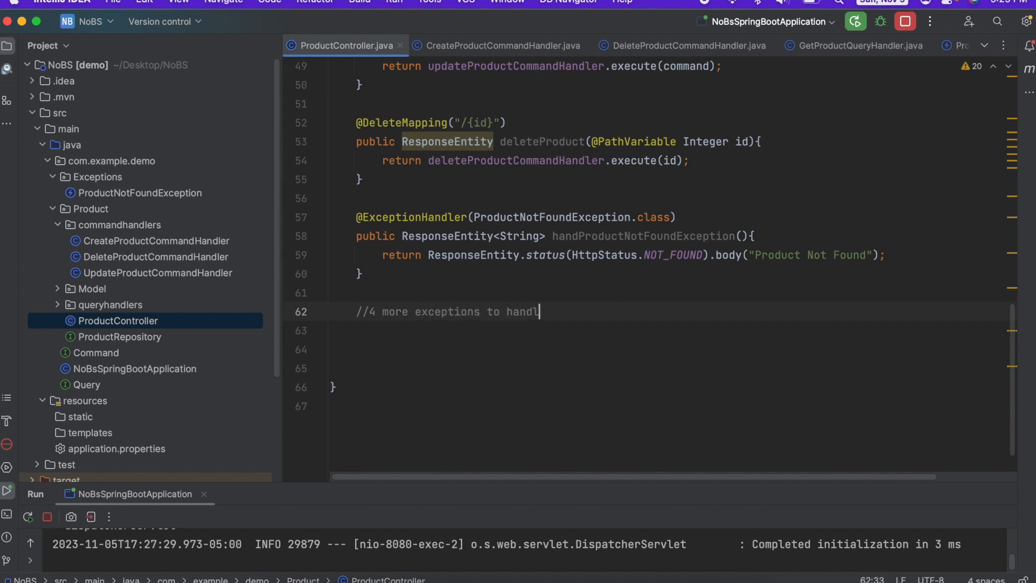
pyautogui.write('e')
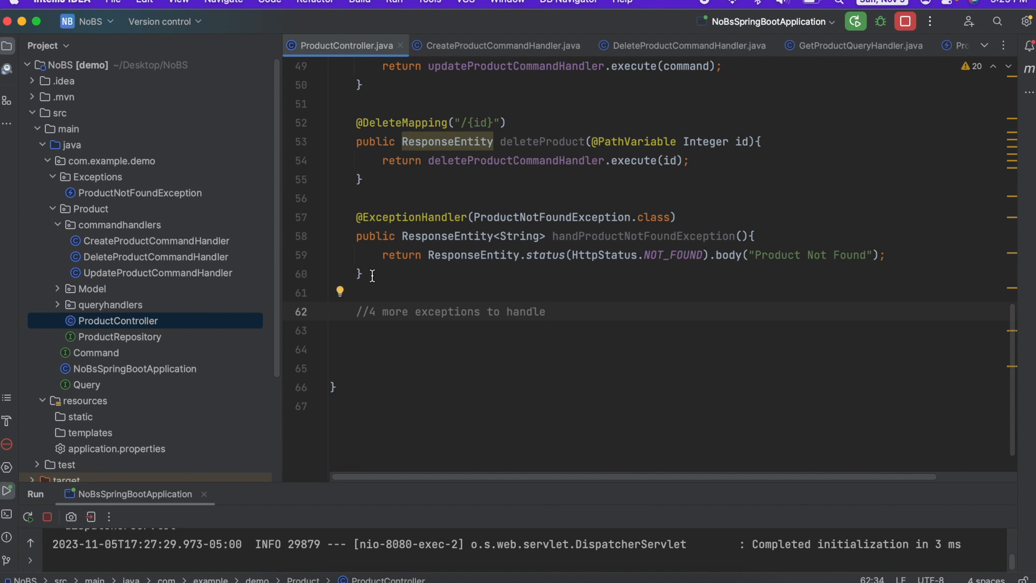
pyautogui.moveTo(391, 255)
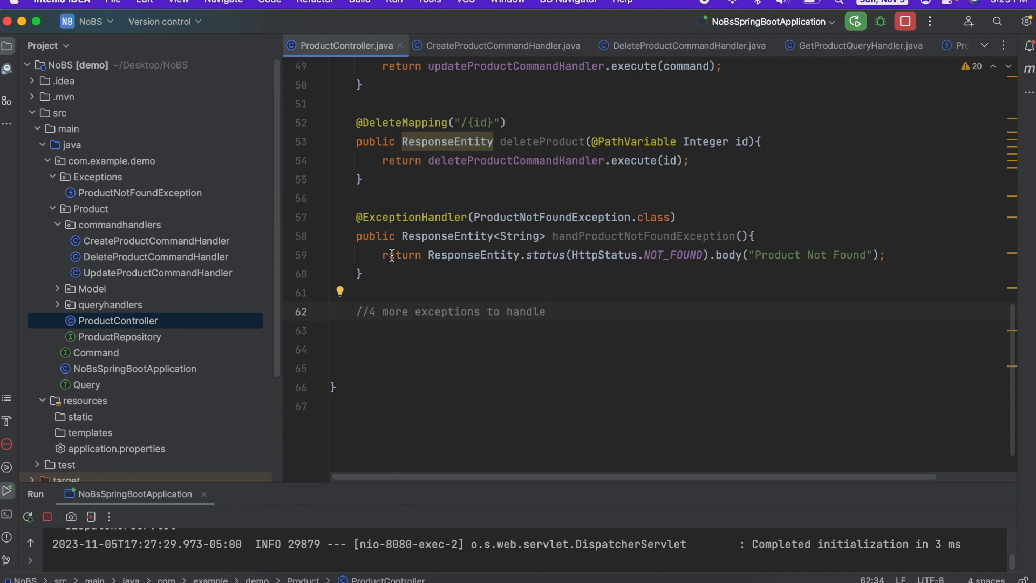
pyautogui.moveTo(772, 216)
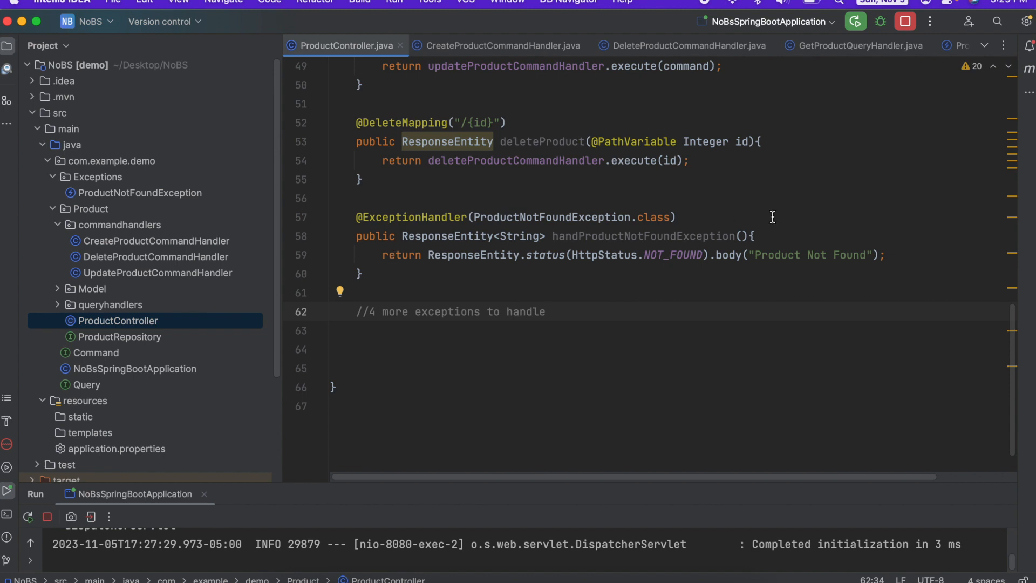
# - Highlight the 'Product Not Found' message string in the handler's response body
pyautogui.click(748, 254)
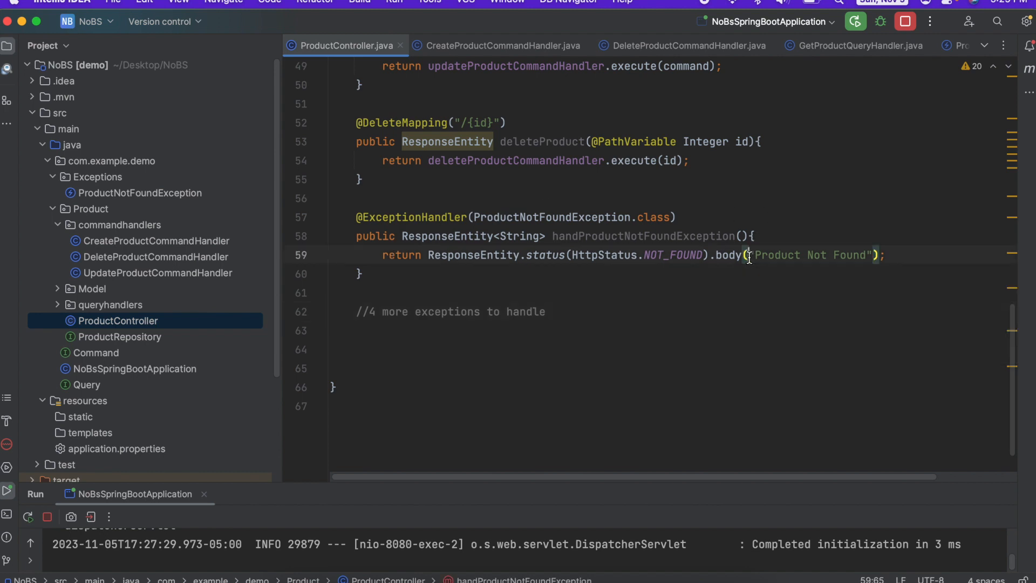
pyautogui.doubleClick(810, 255)
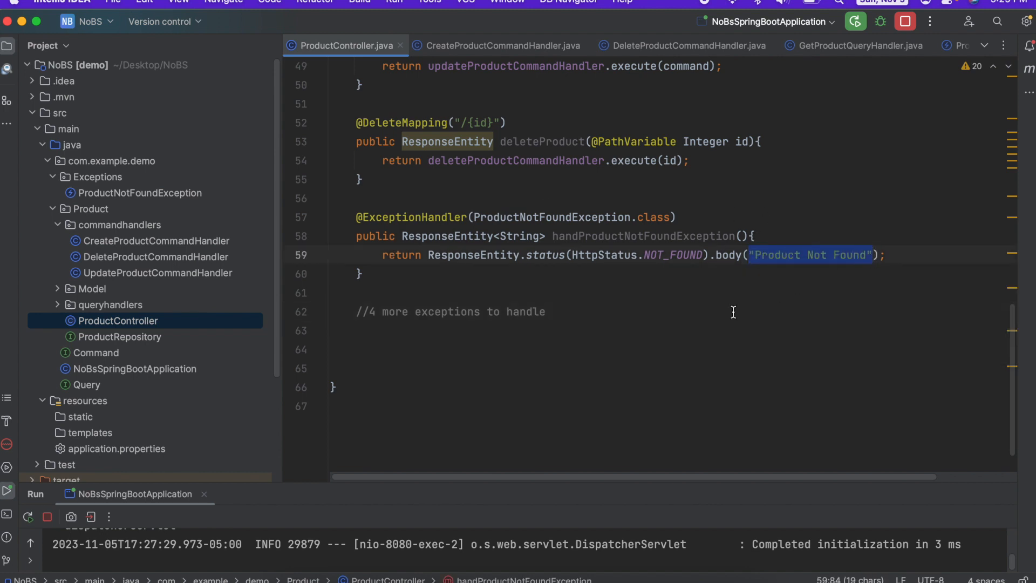